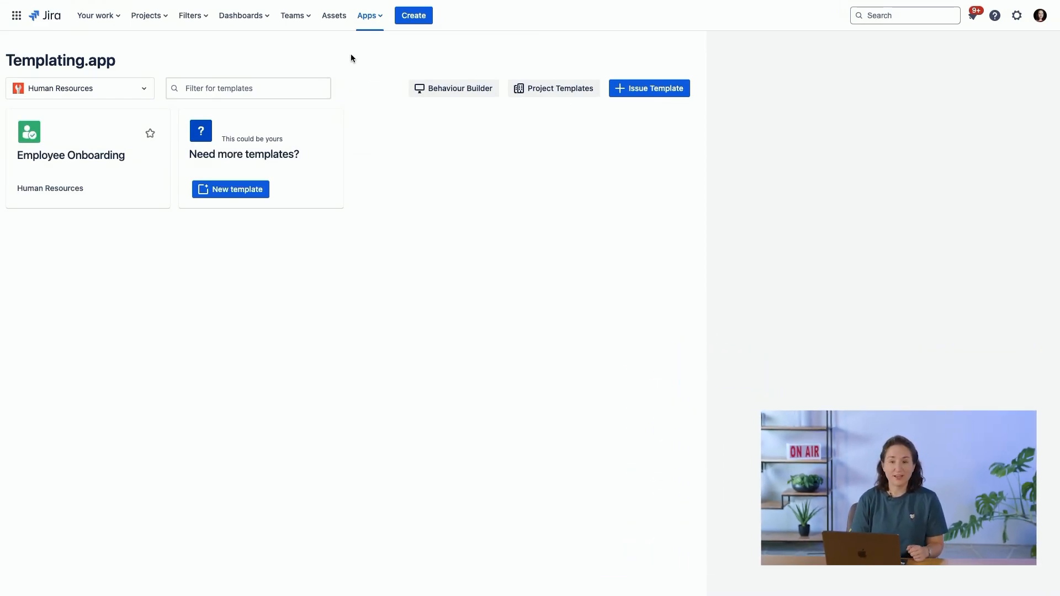
- Open the Employee Onboarding template card to view its 15 issues targeting Human Resources
left_click(82, 152)
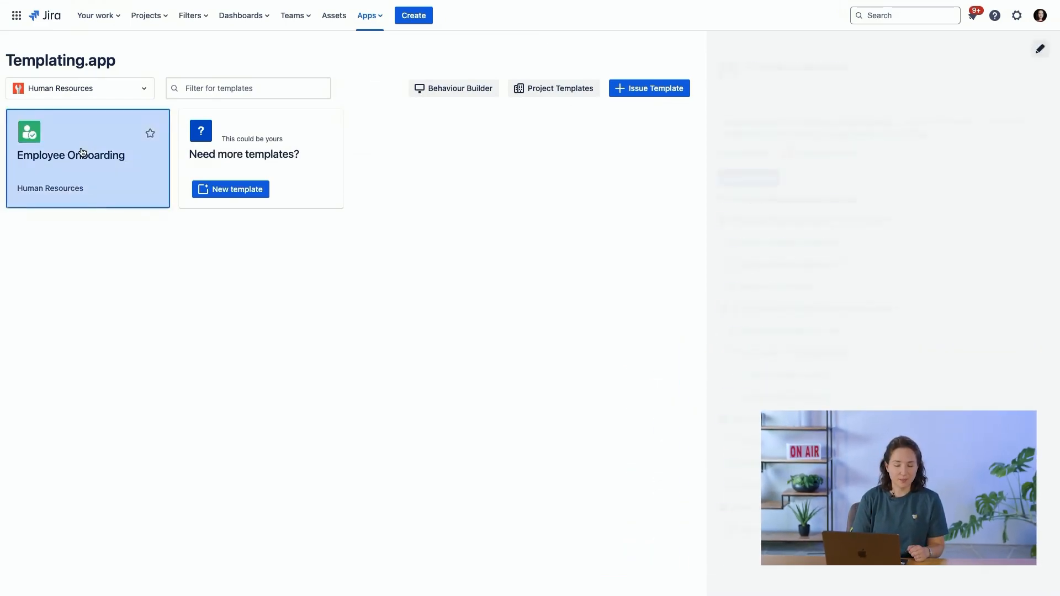
left_click(71, 156)
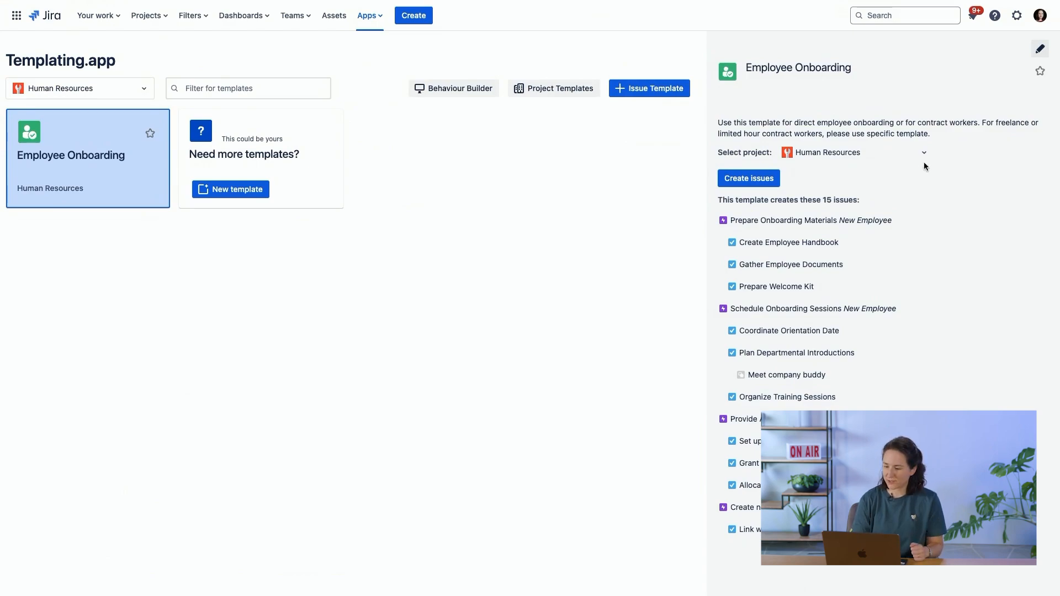
mouse_move(924, 157)
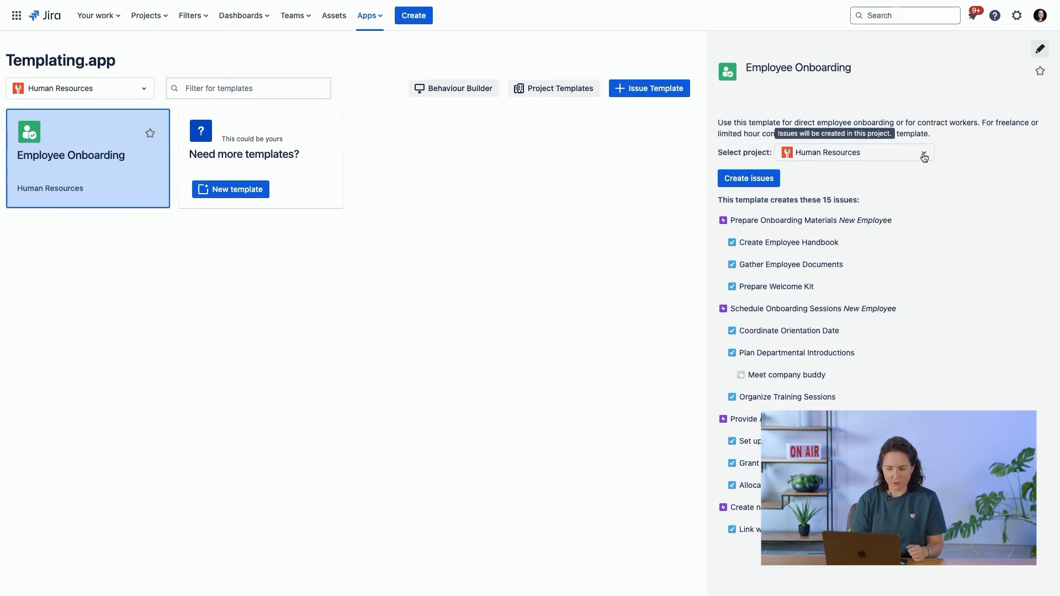
mouse_move(759, 174)
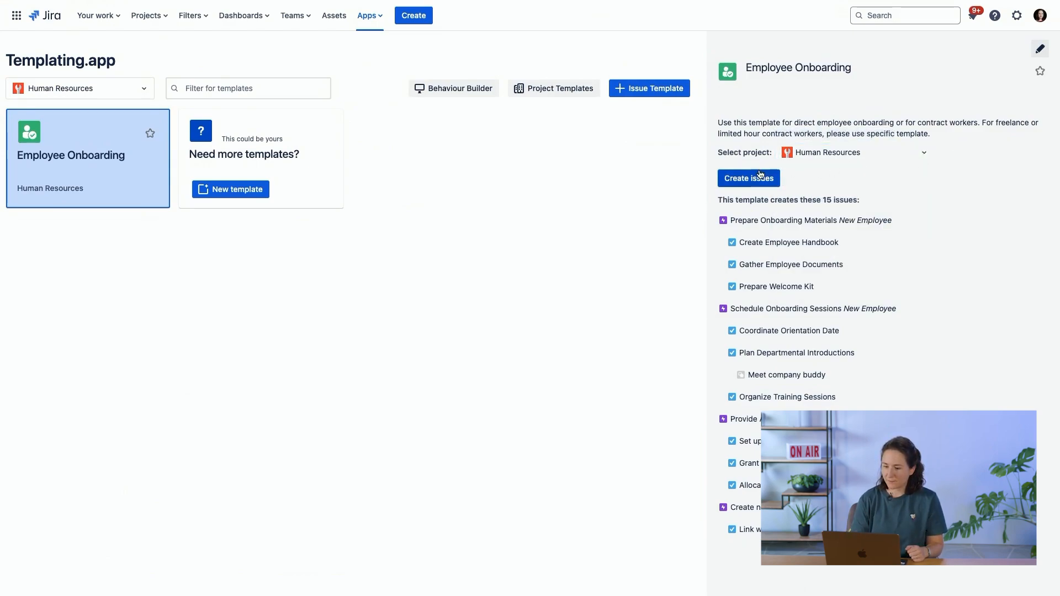
- Create the template's issues for new employee 'Tobi' with buddy picked from 'luk' matches, submitting HR-39 to HR-53
left_click(748, 178)
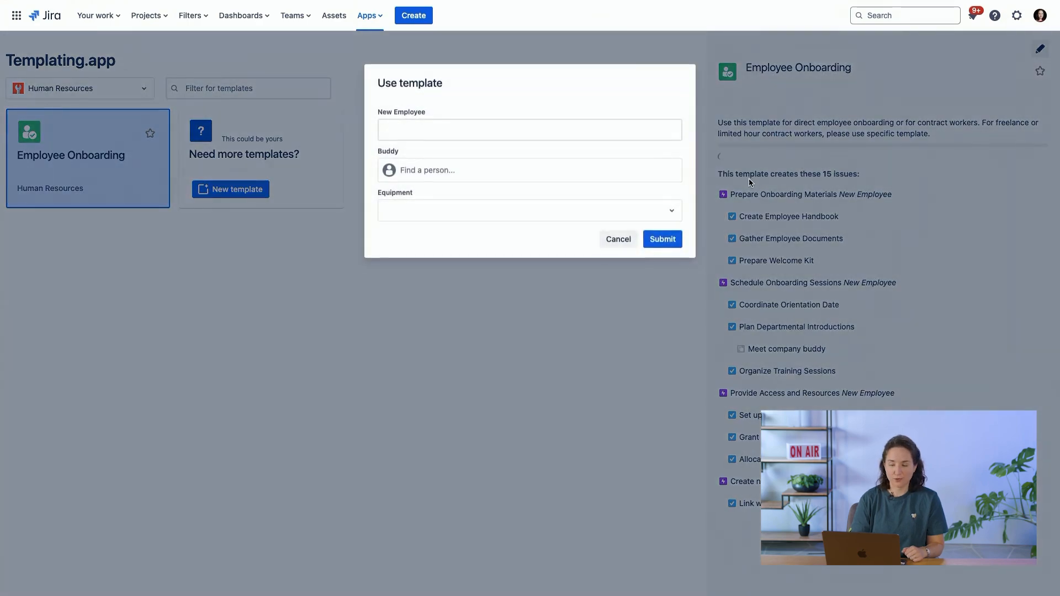
left_click(530, 130)
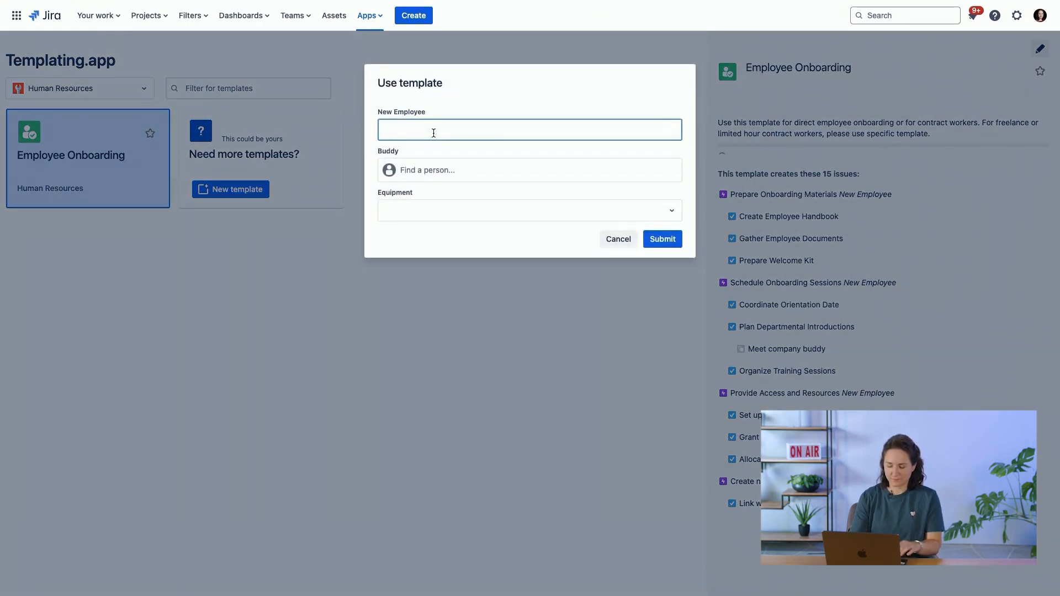
type("Tobi")
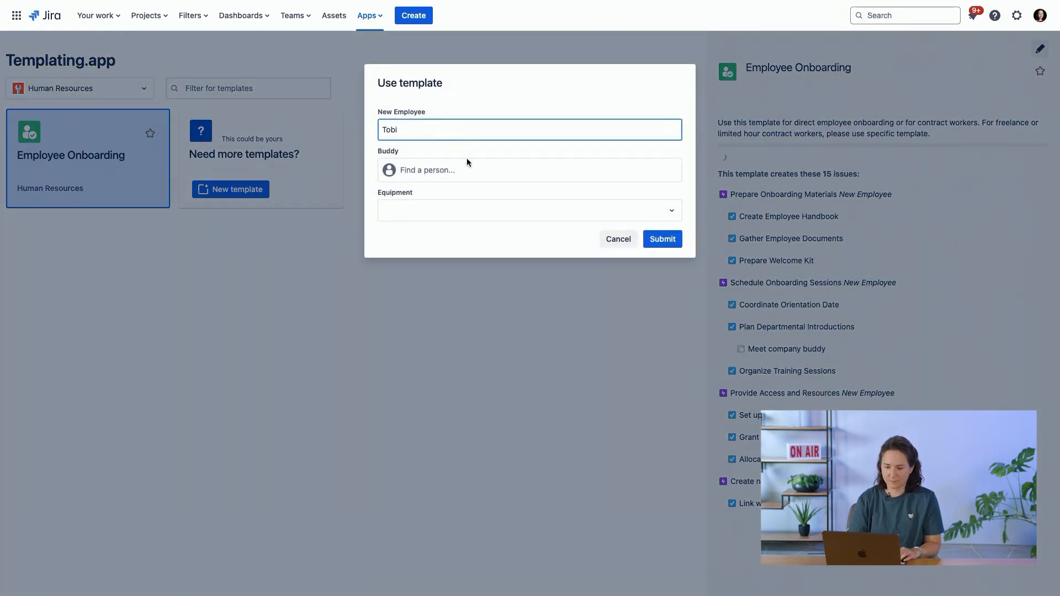
type("luk")
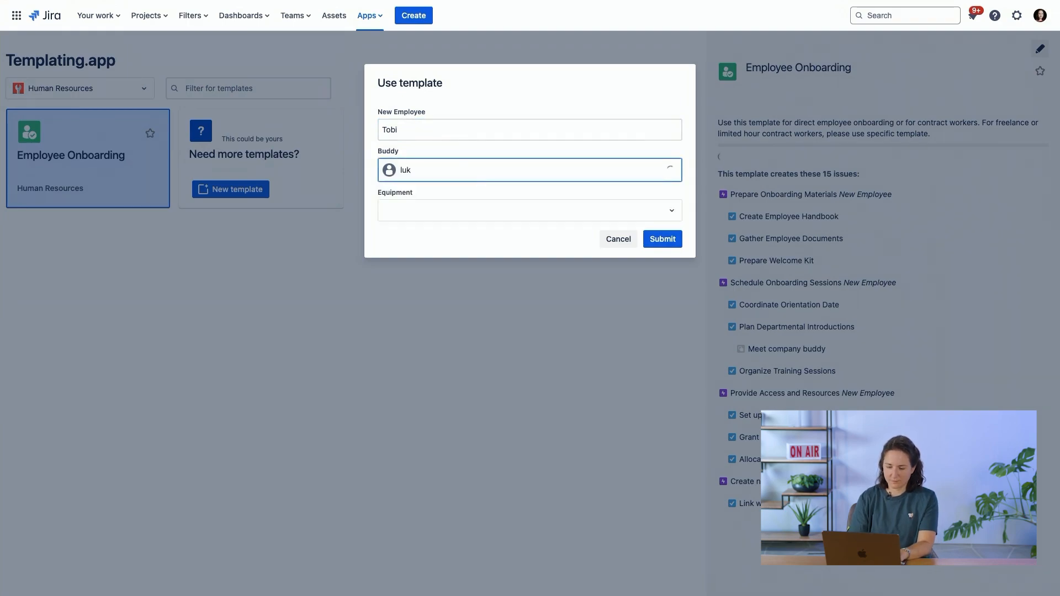
left_click(530, 210)
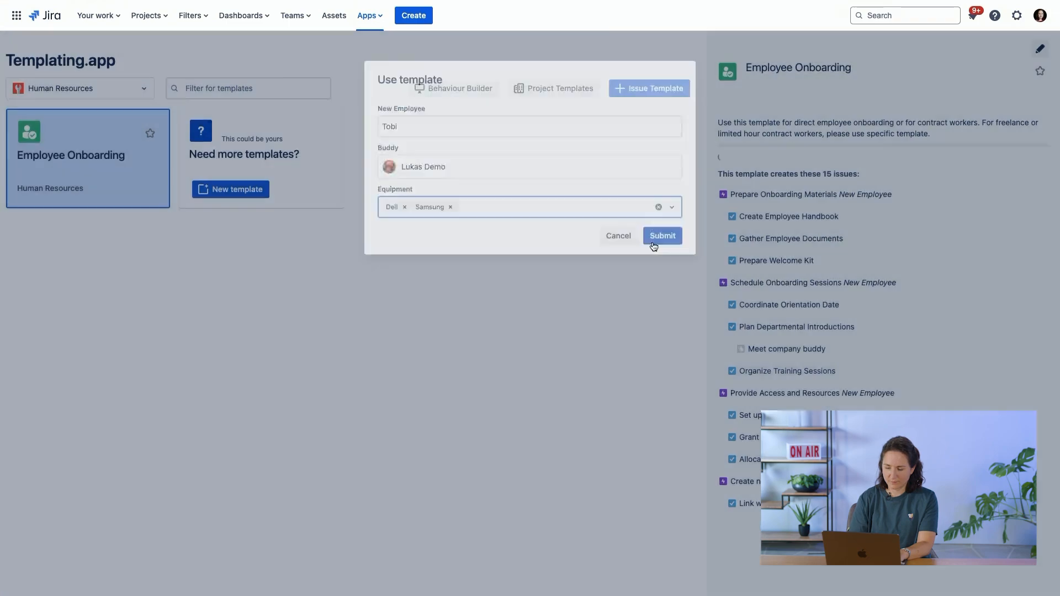
left_click(662, 236)
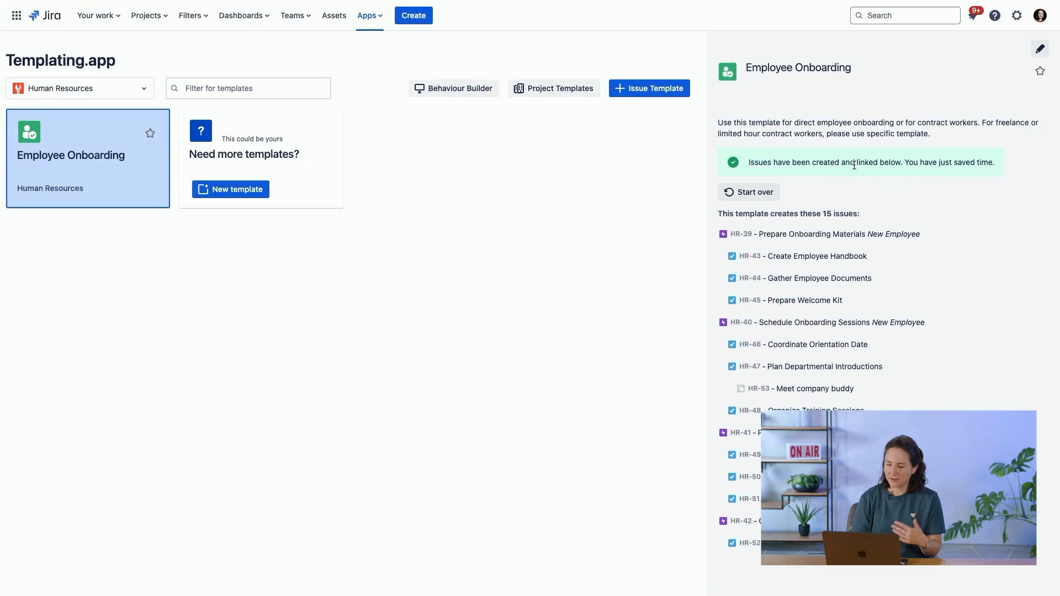
mouse_move(872, 239)
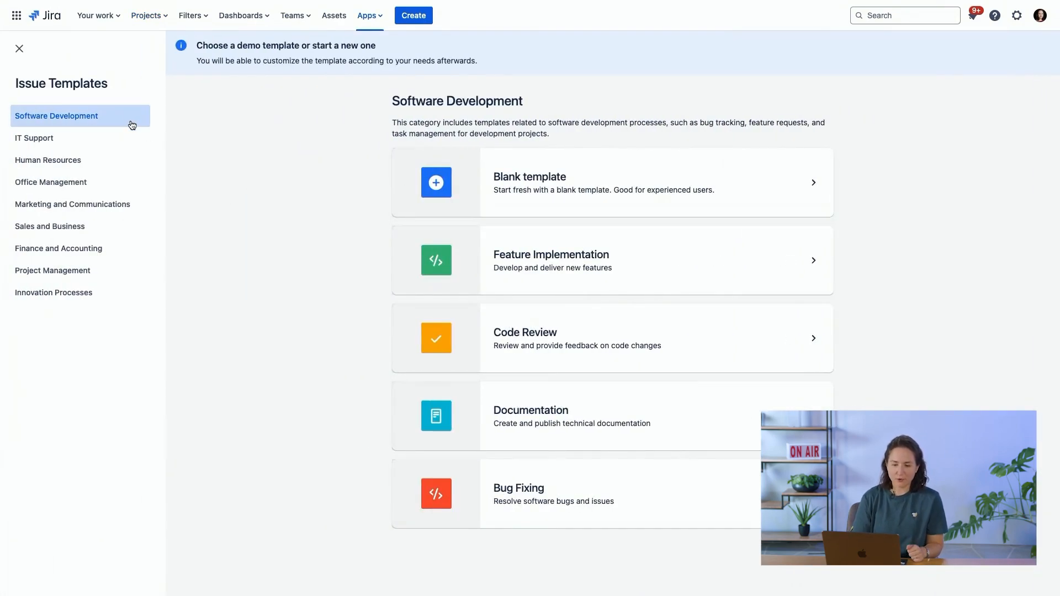
left_click(51, 182)
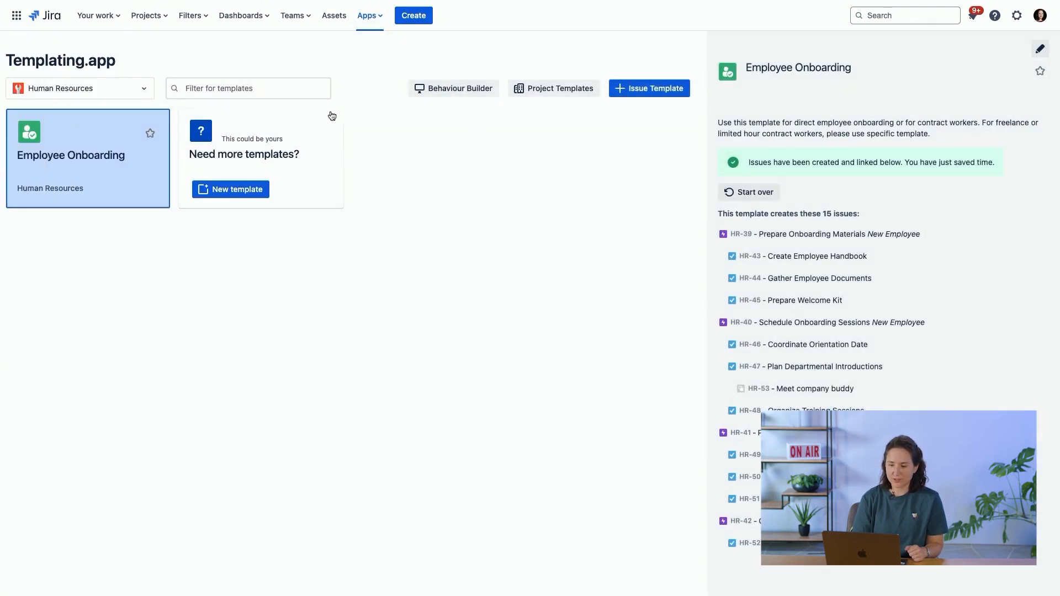
- Choose the Data Migration project template and start the new project's Name field
left_click(554, 88)
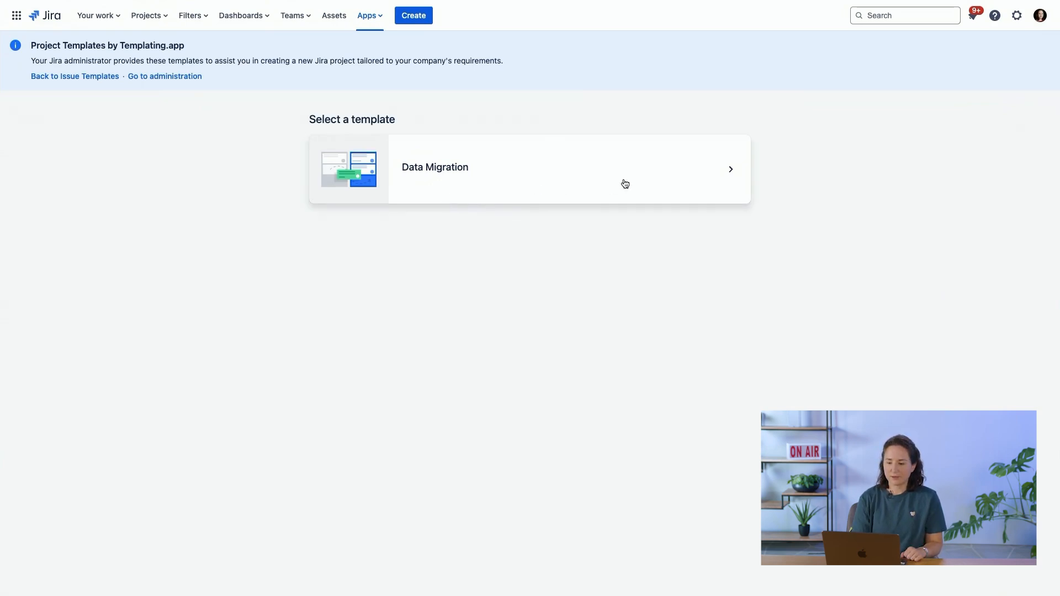
mouse_move(661, 170)
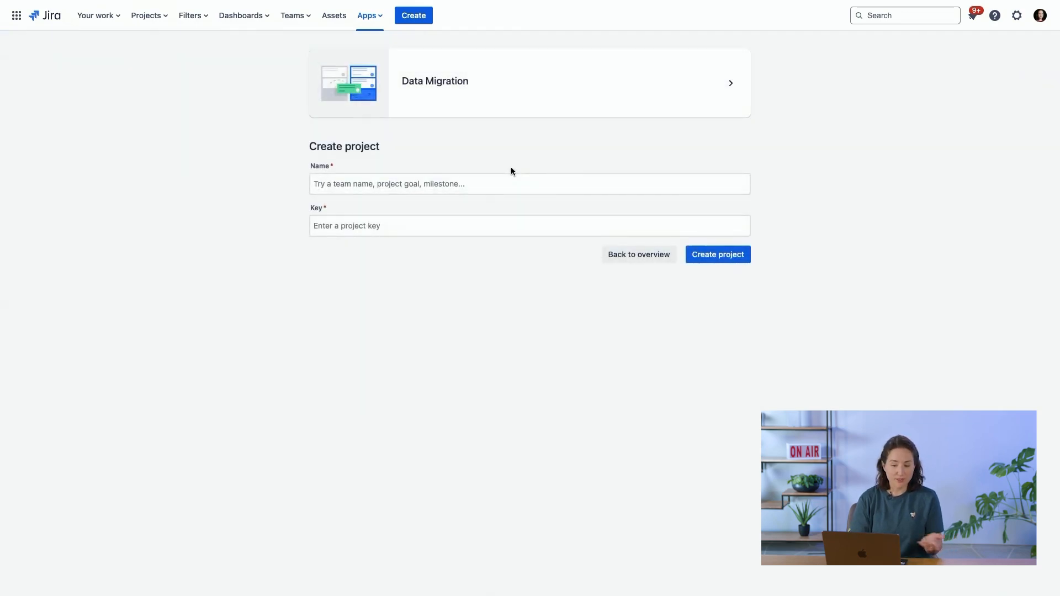
left_click(535, 183)
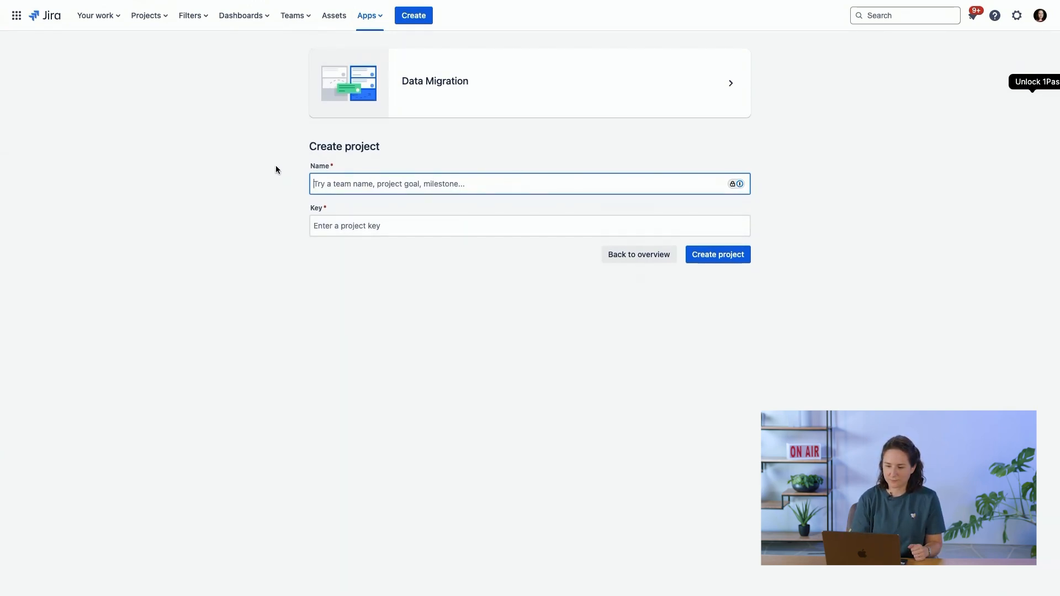
mouse_move(544, 87)
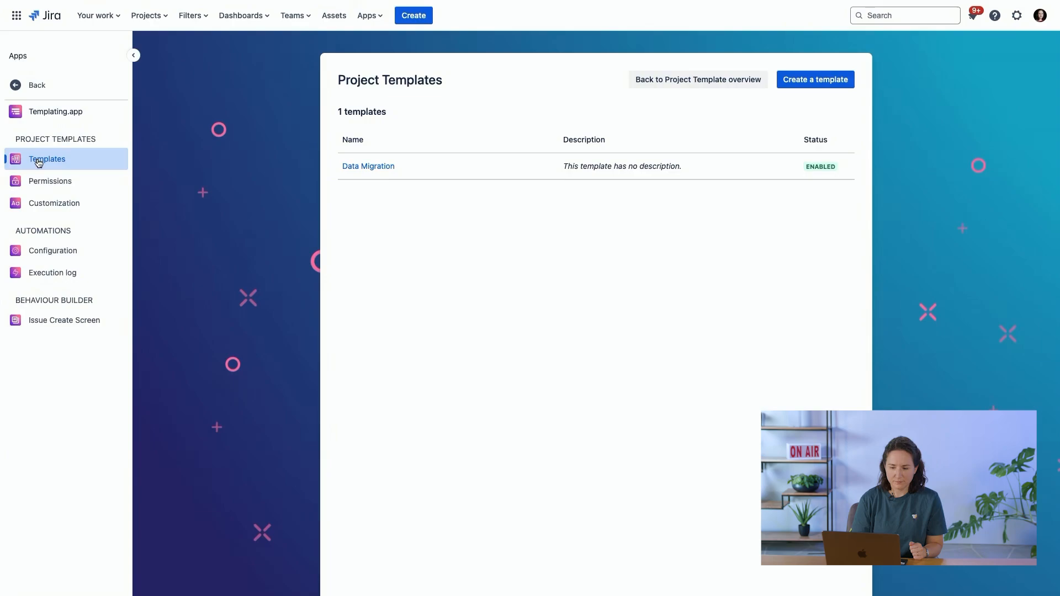
- Review the Data Migration template's general details and scheme sections, then its usage permissions
left_click(367, 165)
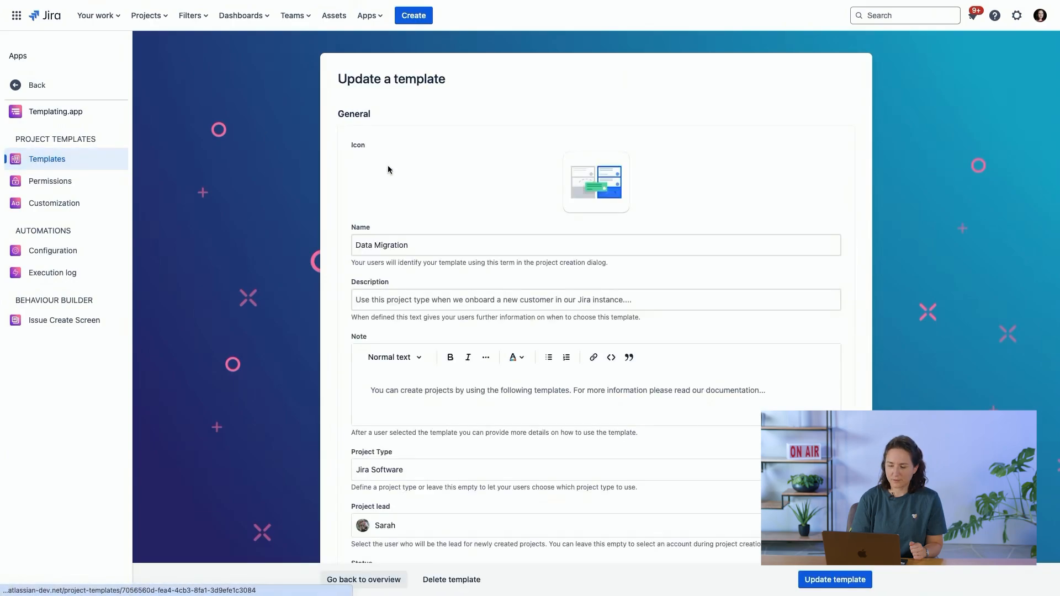
scroll("down", 3)
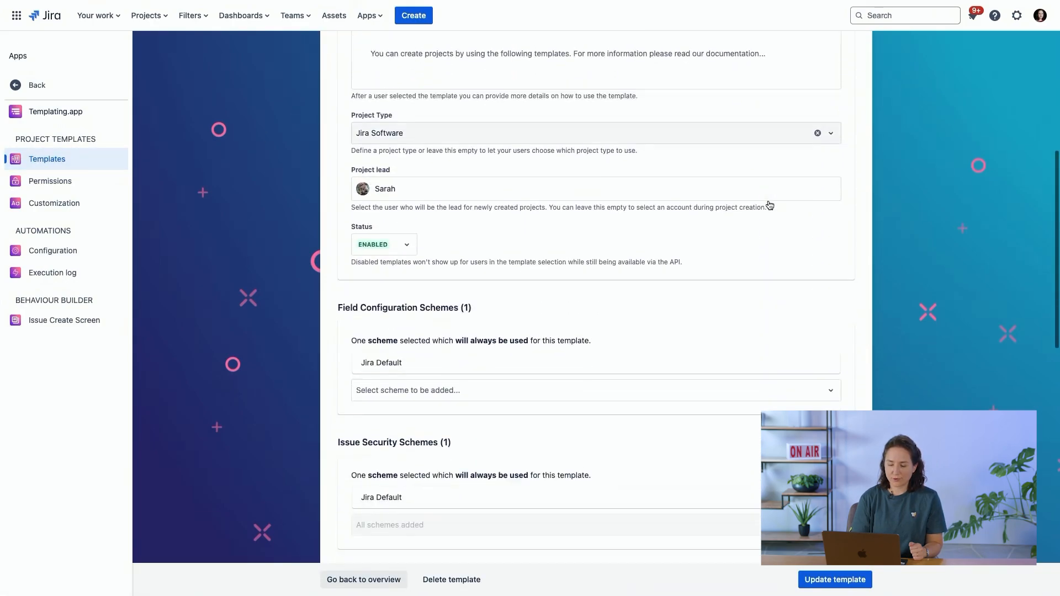
scroll("down", 3)
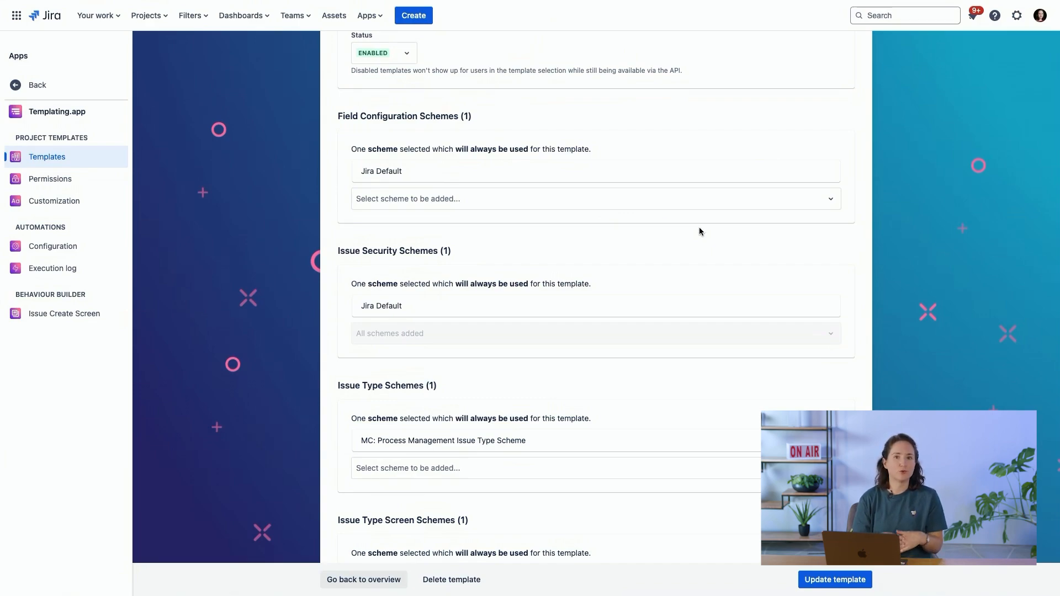
mouse_move(683, 181)
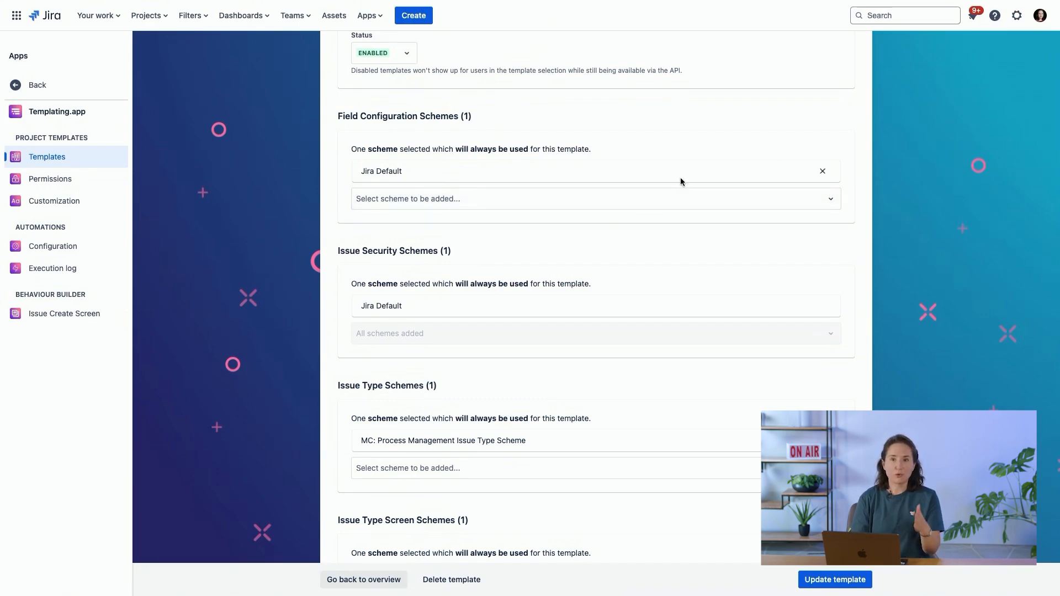
mouse_move(469, 163)
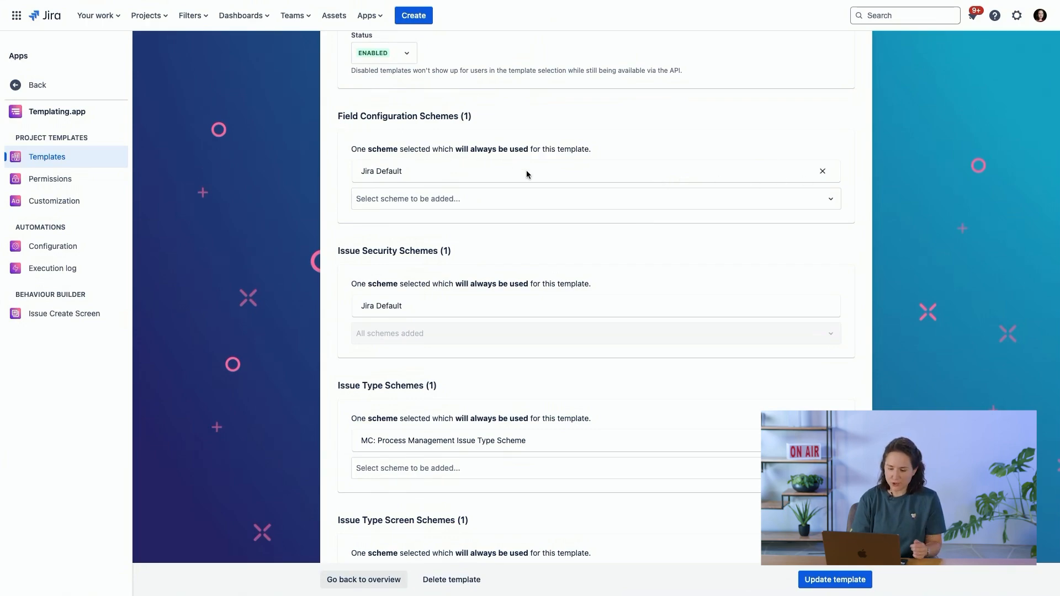
scroll("down", 3)
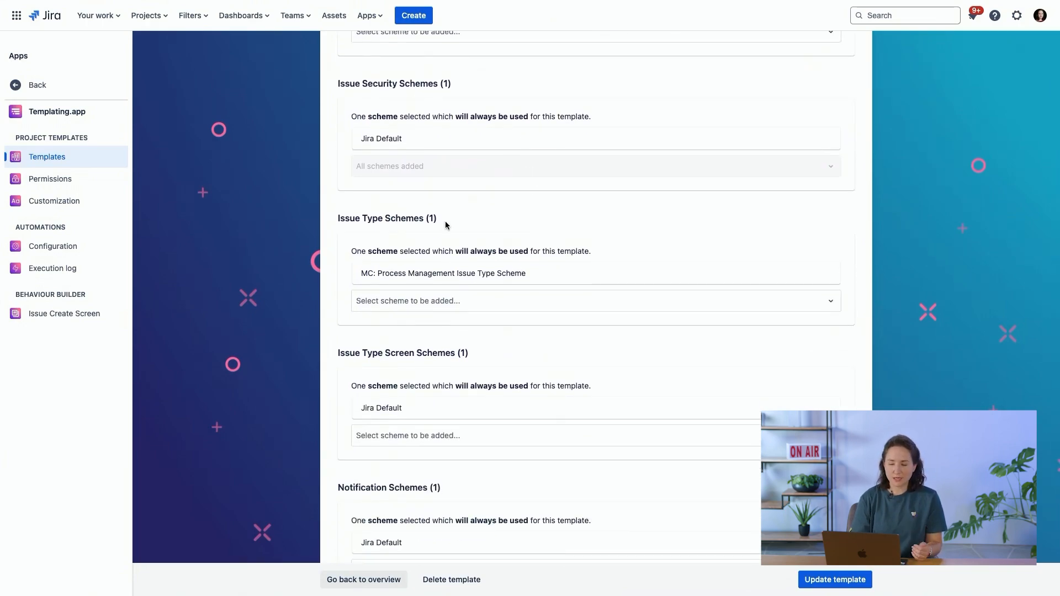
mouse_move(626, 272)
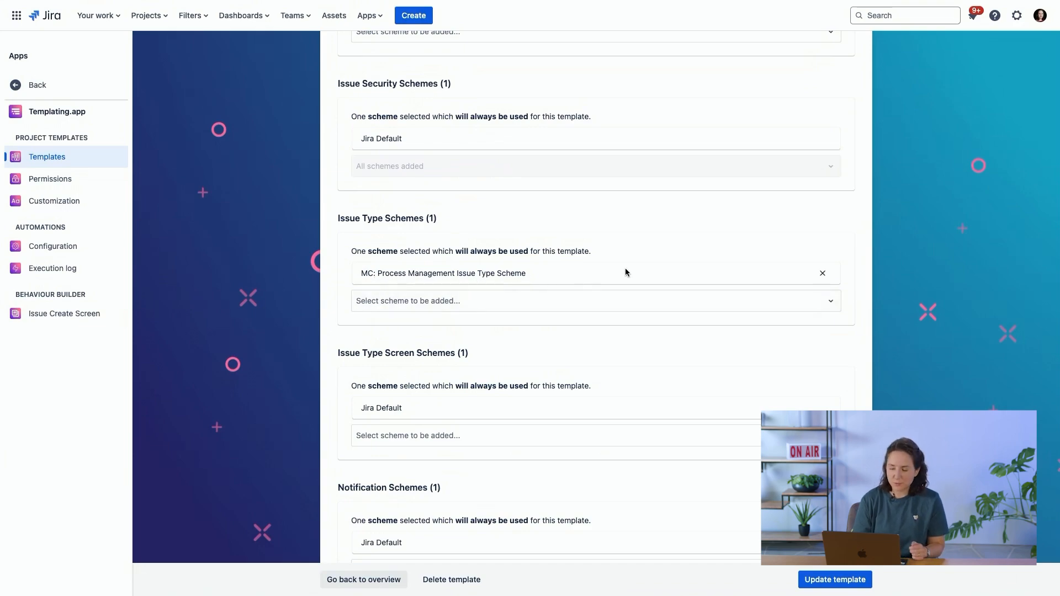
scroll("down", 3)
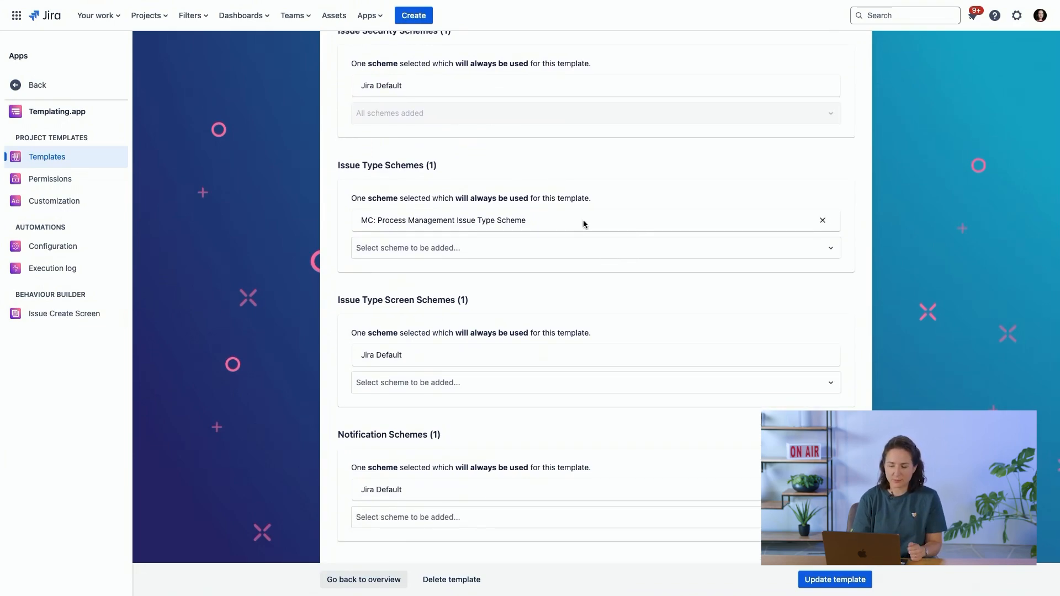
scroll("down", 3)
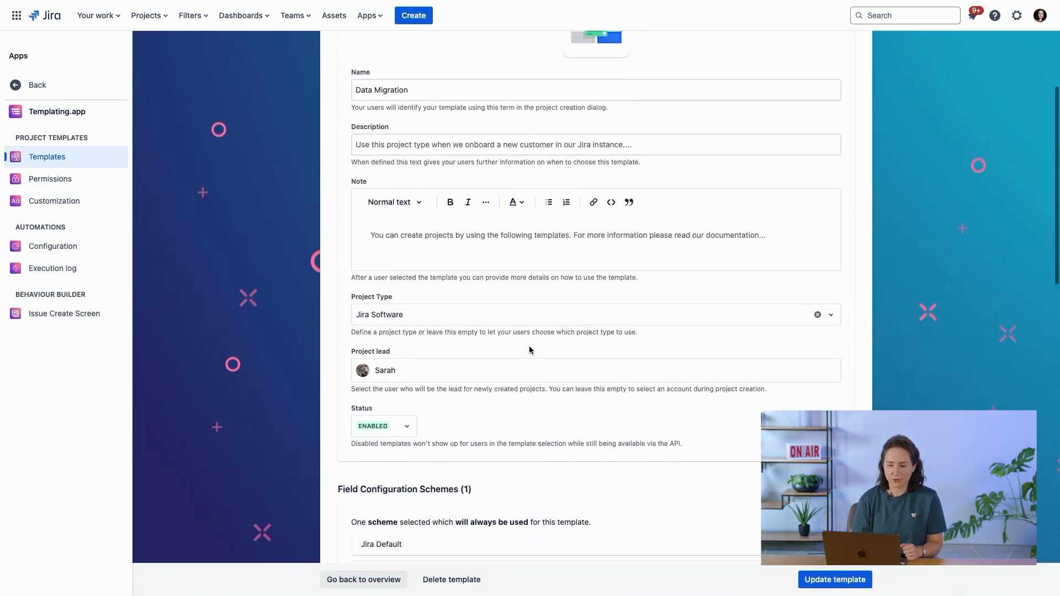
left_click(50, 179)
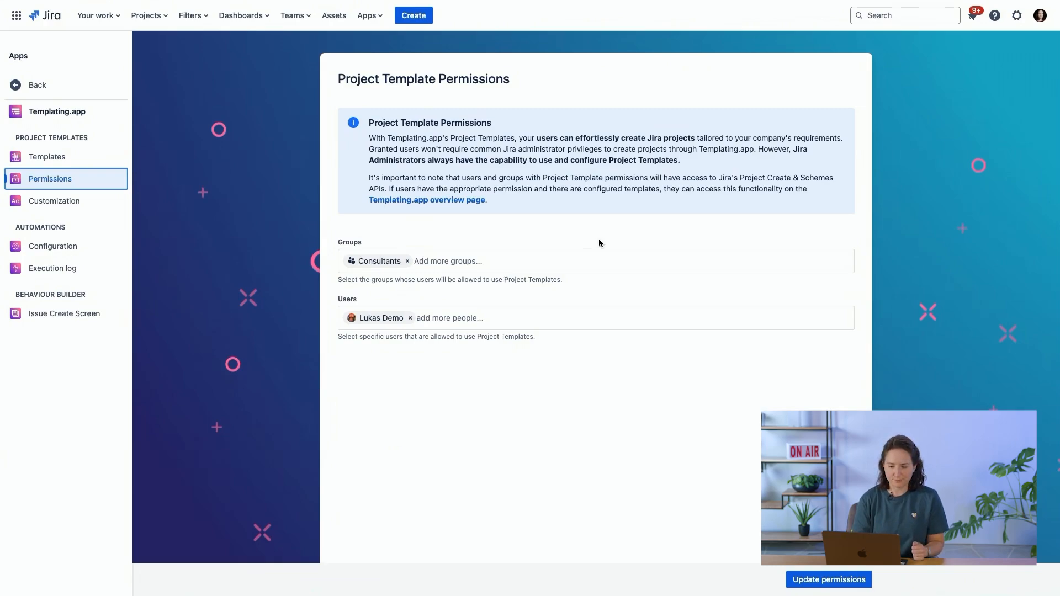
- Switch to the New product project and open its Subtask Templates page
left_click(145, 16)
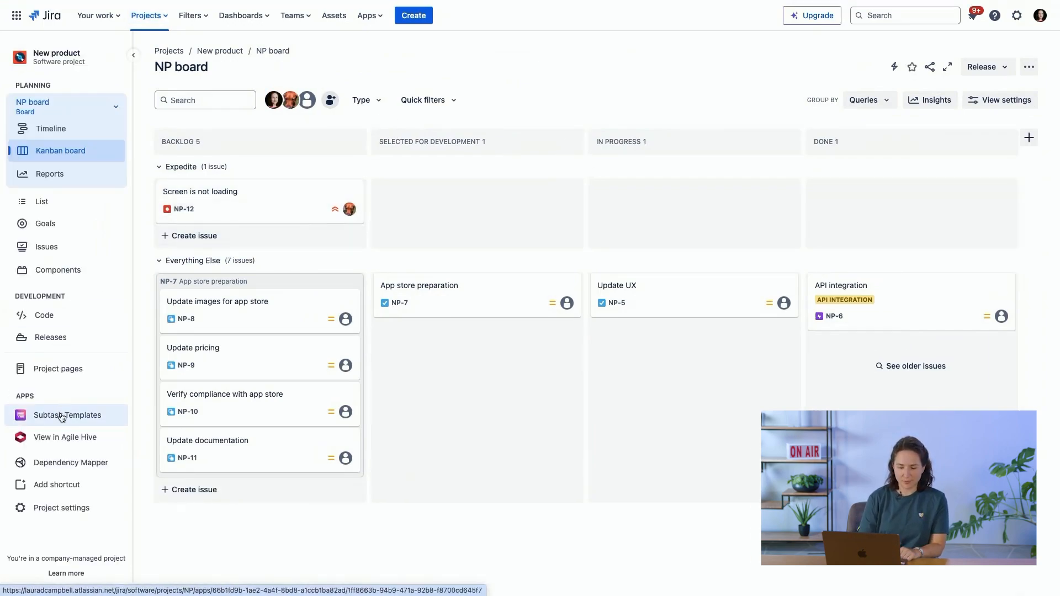
left_click(50, 416)
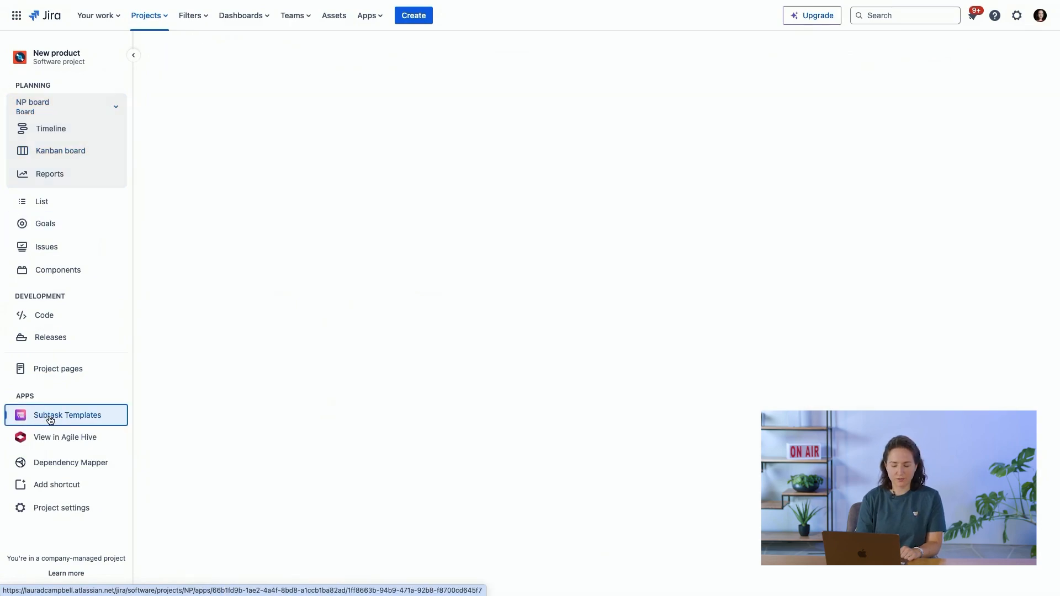
- Inspect the Update documentation subtask in the App store release template, then return to the NP board
left_click(51, 415)
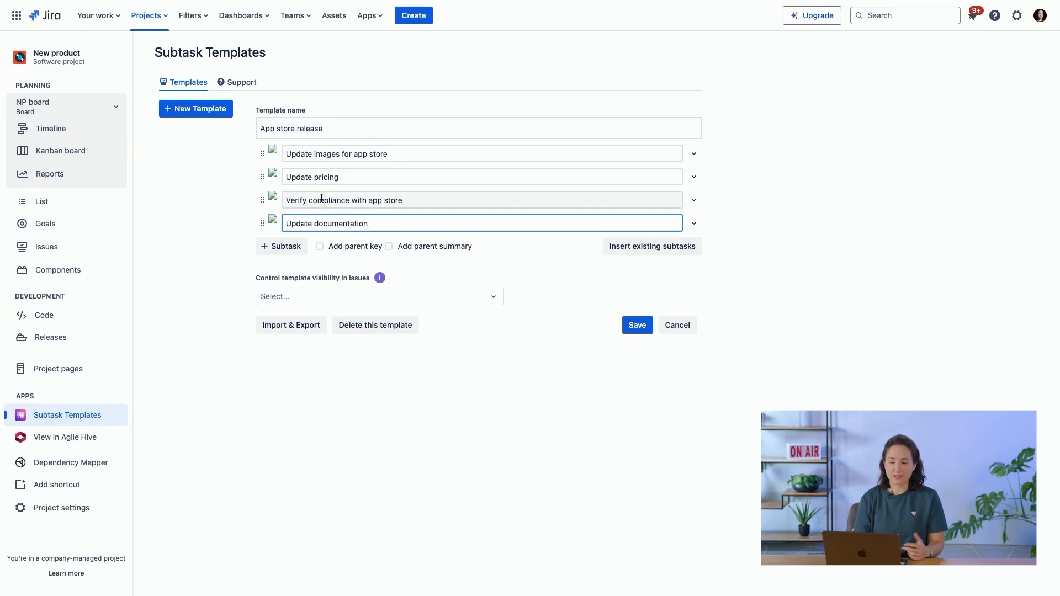
left_click(694, 223)
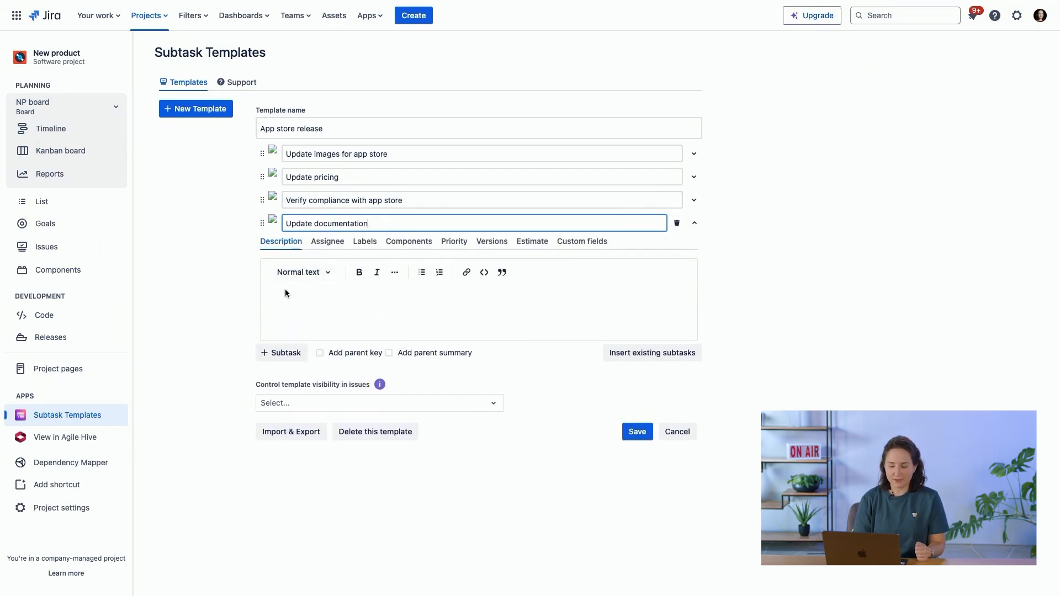
left_click(364, 241)
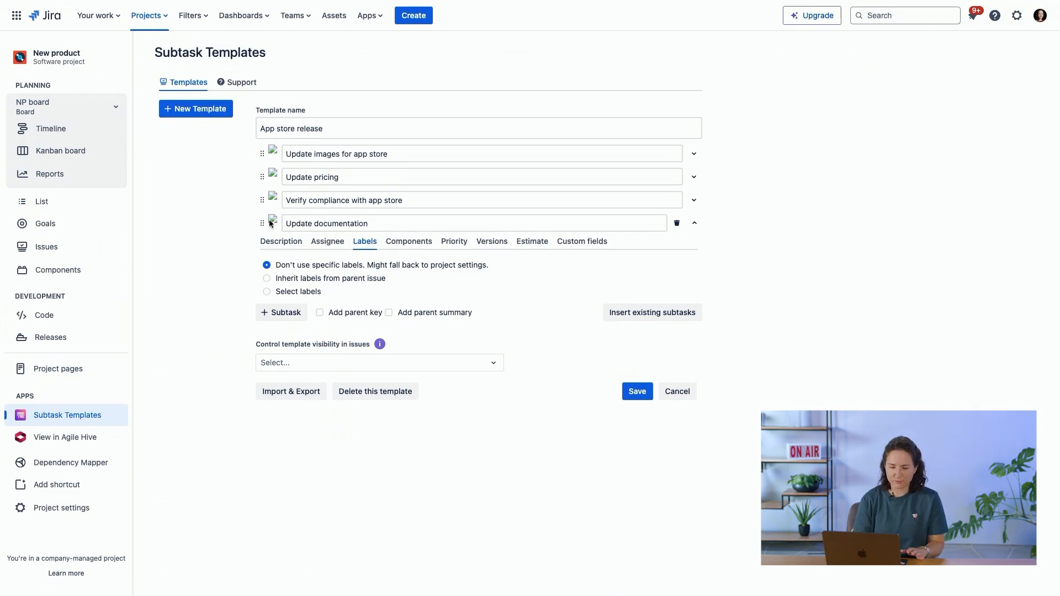
left_click(60, 151)
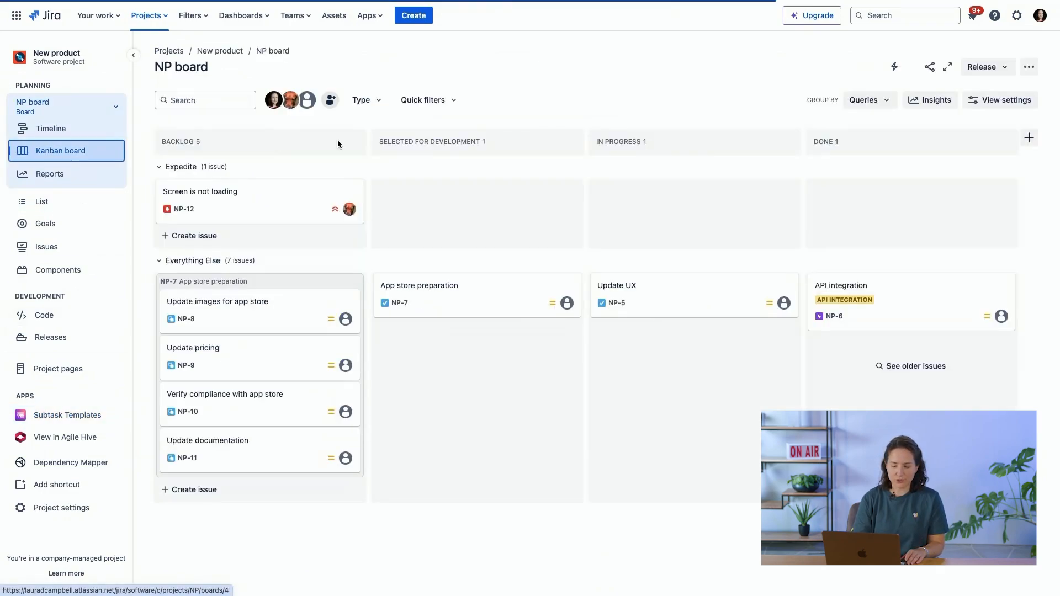
- Give NP-5 Update UX four subtasks (NP-13 to NP-16) from the App store release template and close the issue
left_click(616, 285)
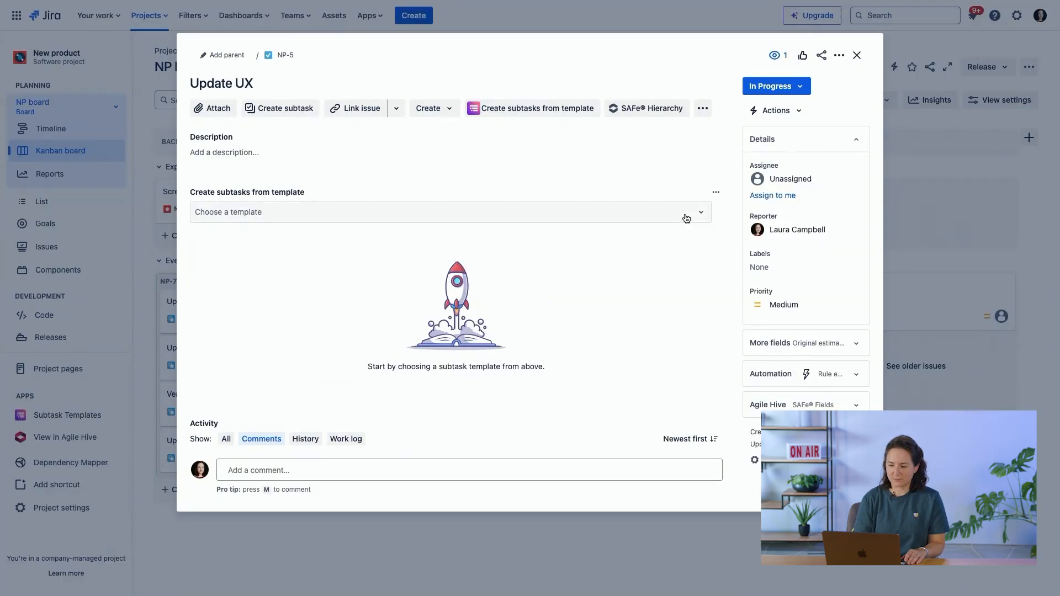
left_click(449, 211)
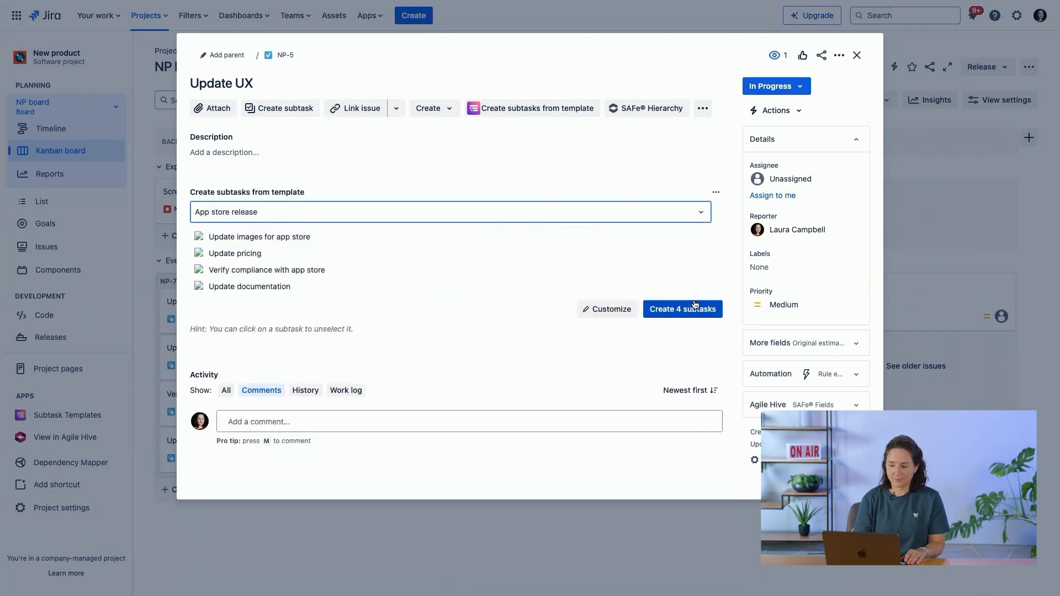
left_click(683, 309)
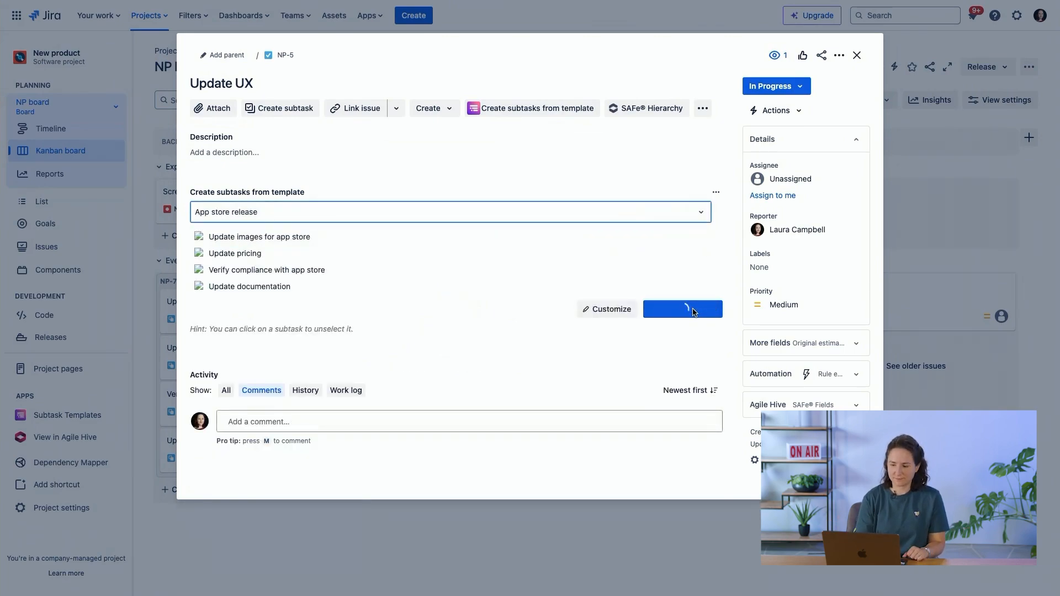
left_click(682, 309)
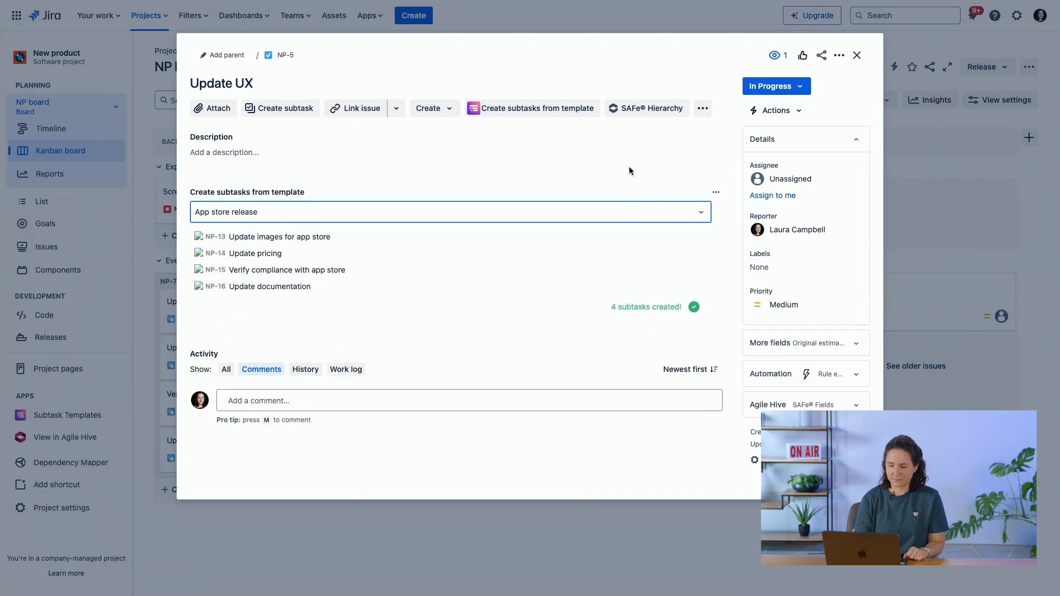
left_click(857, 55)
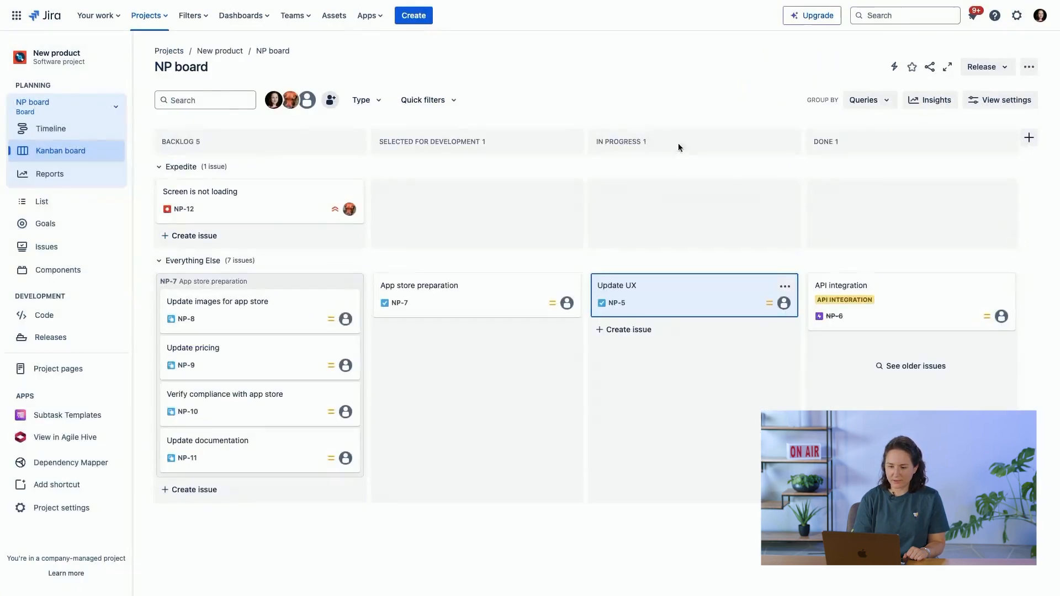
mouse_move(367, 16)
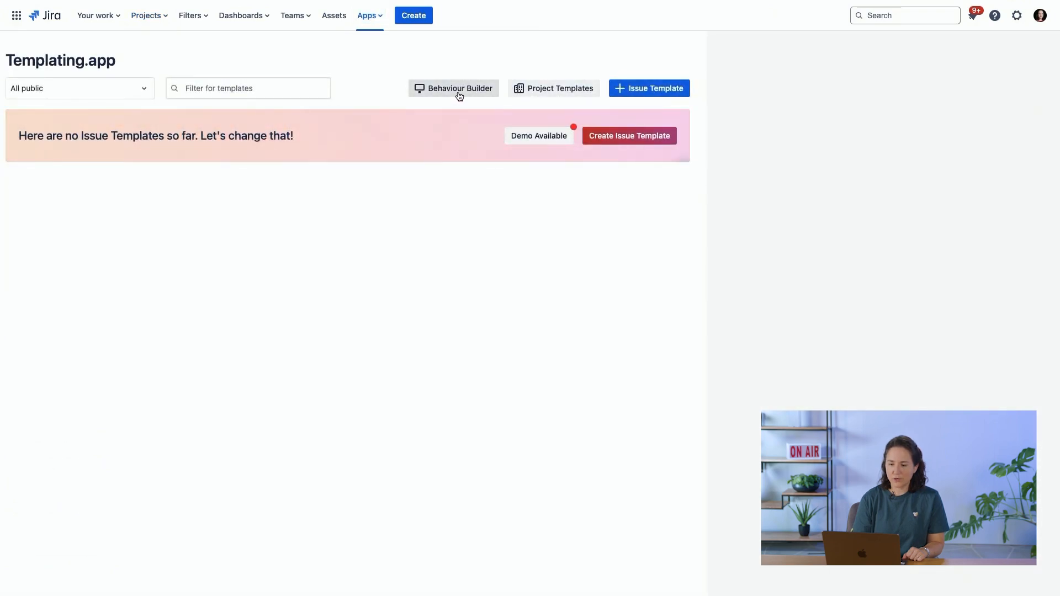
- Open the Bug report template from the Behaviour Builder's issue create screen list for editing
left_click(454, 88)
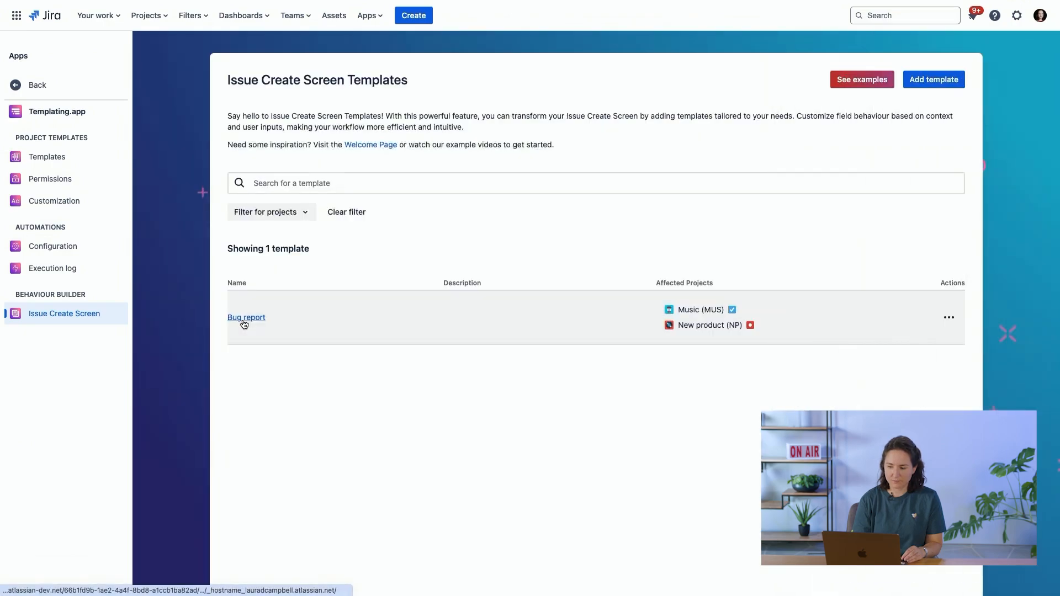
left_click(246, 318)
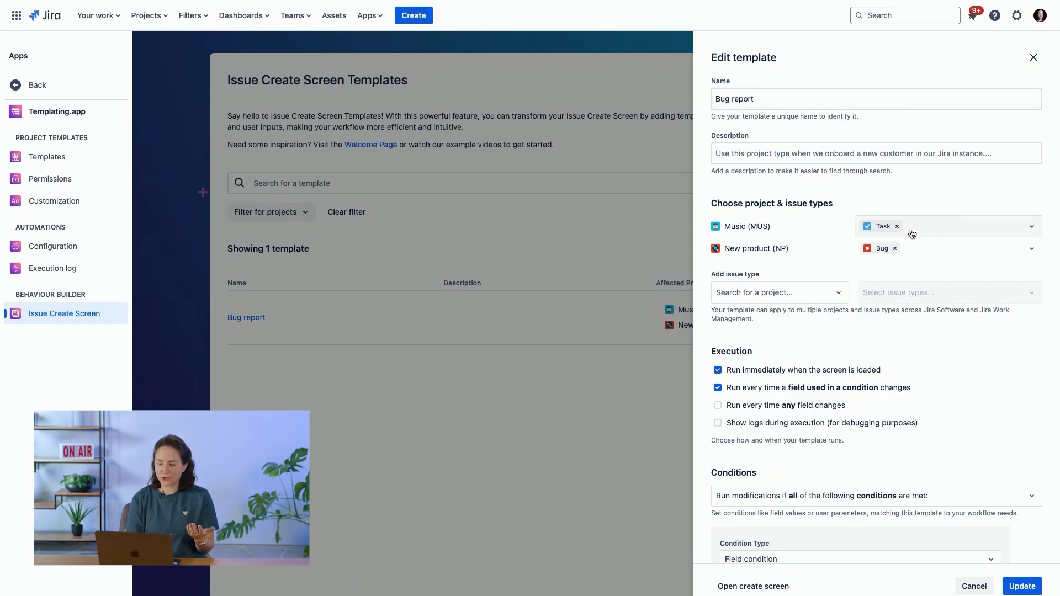
mouse_move(938, 197)
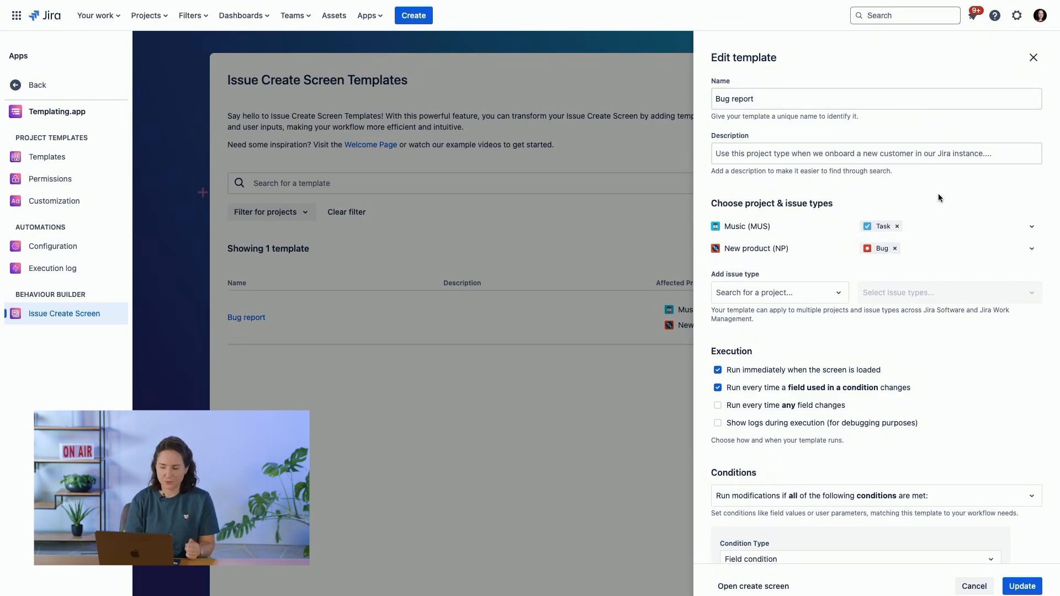
scroll("down", 3)
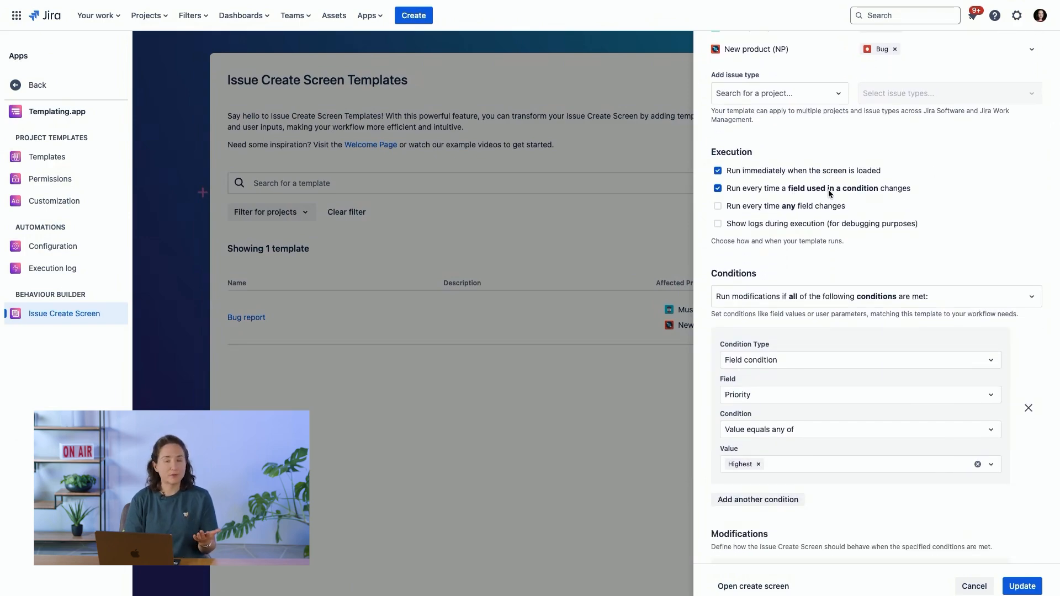
scroll("down", 3)
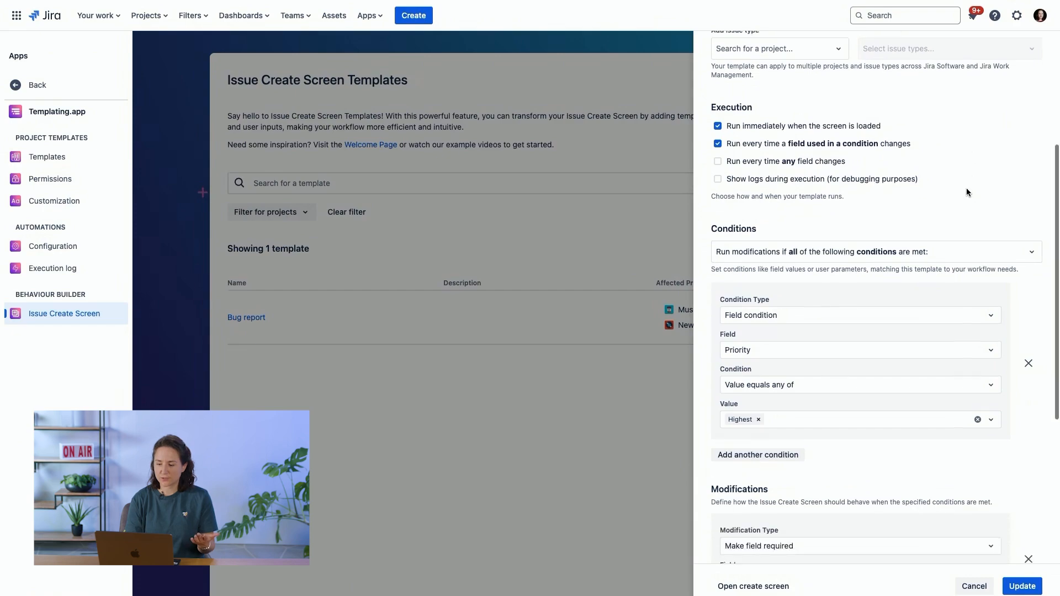
scroll("down", 3)
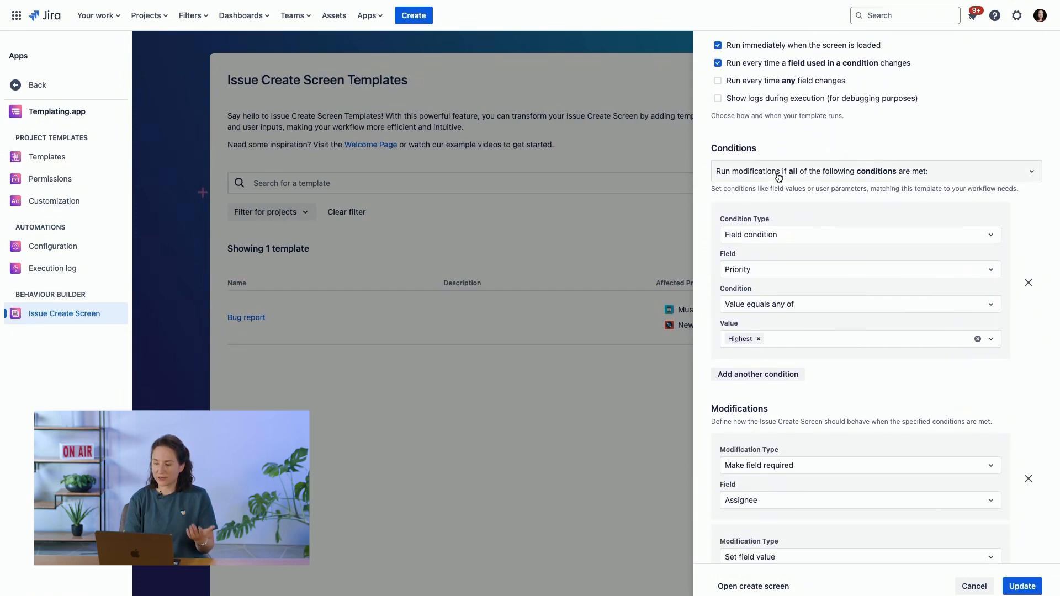
scroll("down", 3)
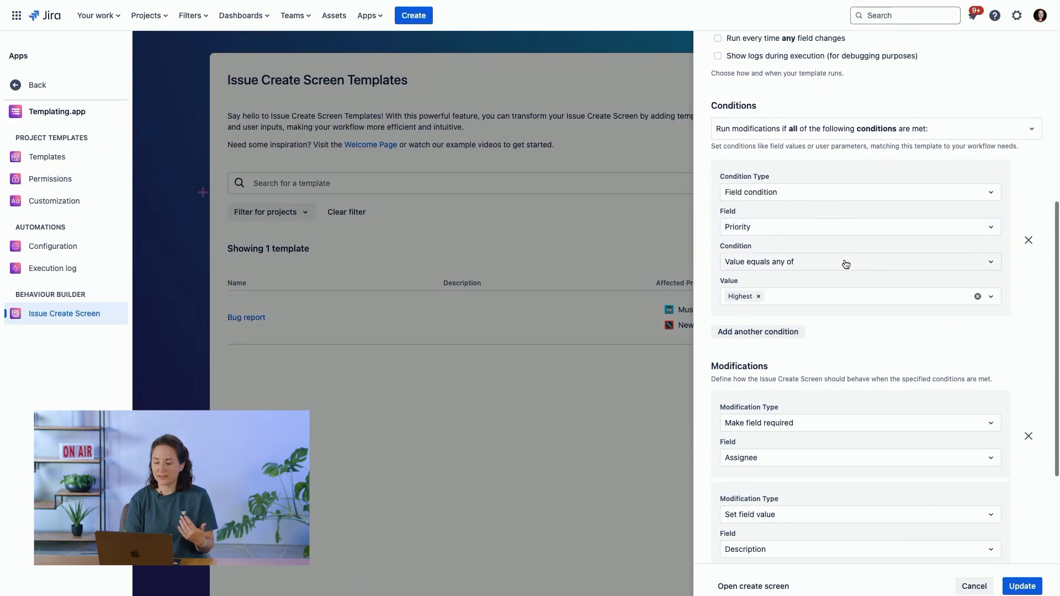
scroll("down", 3)
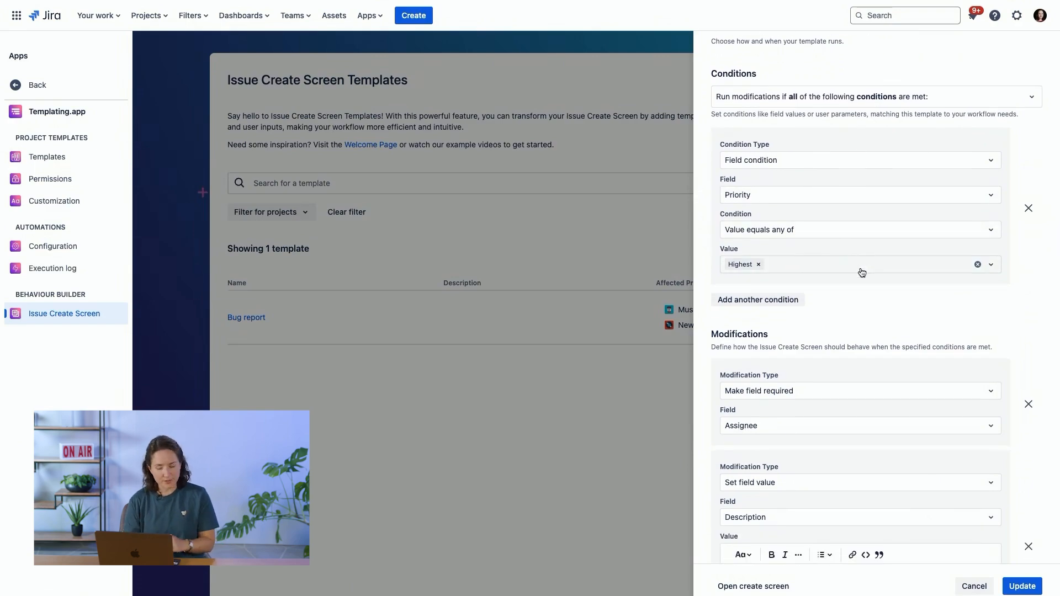
scroll("down", 3)
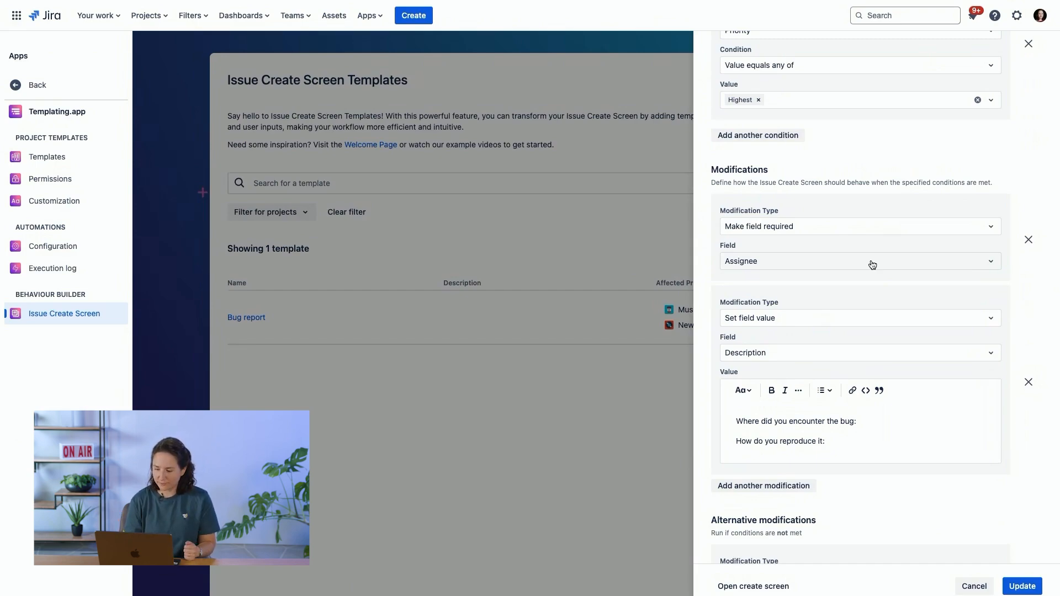
- Review the Bug report template's modifications and Priority Lowest fallback, then cancel without saving
scroll("down", 3)
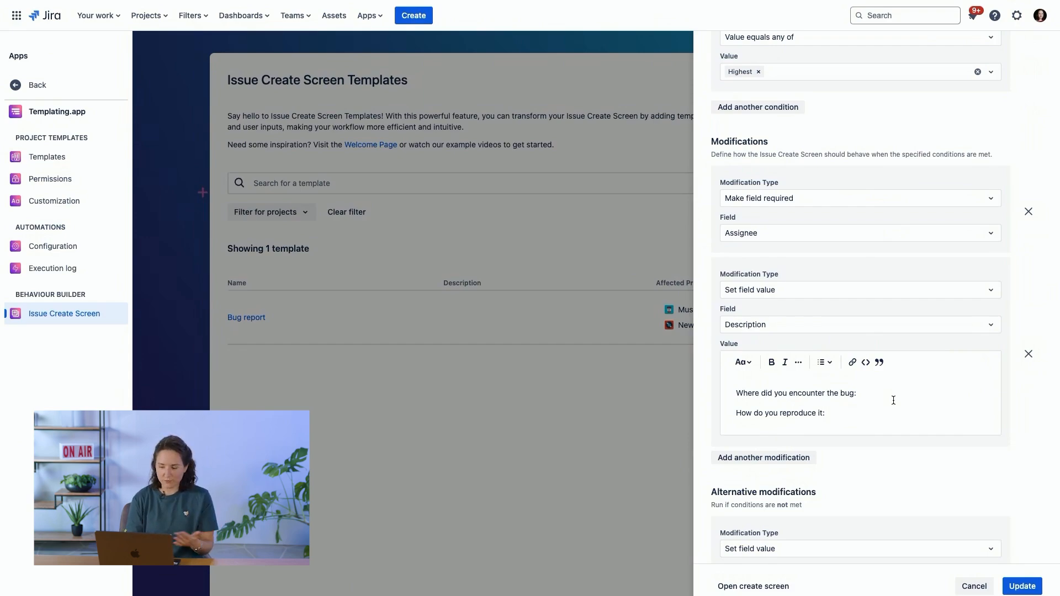
scroll("down", 3)
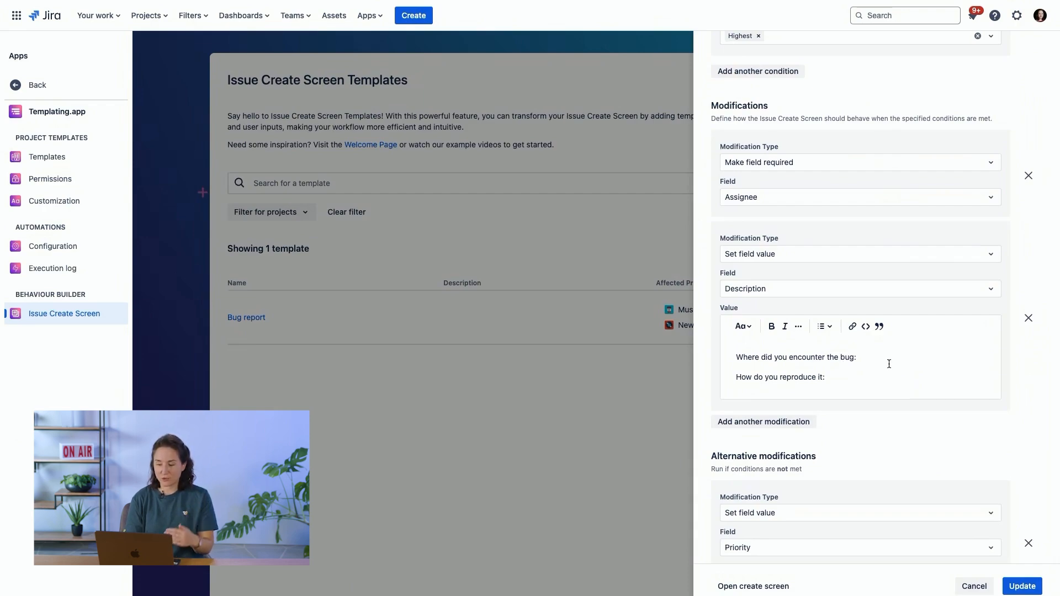
scroll("down", 3)
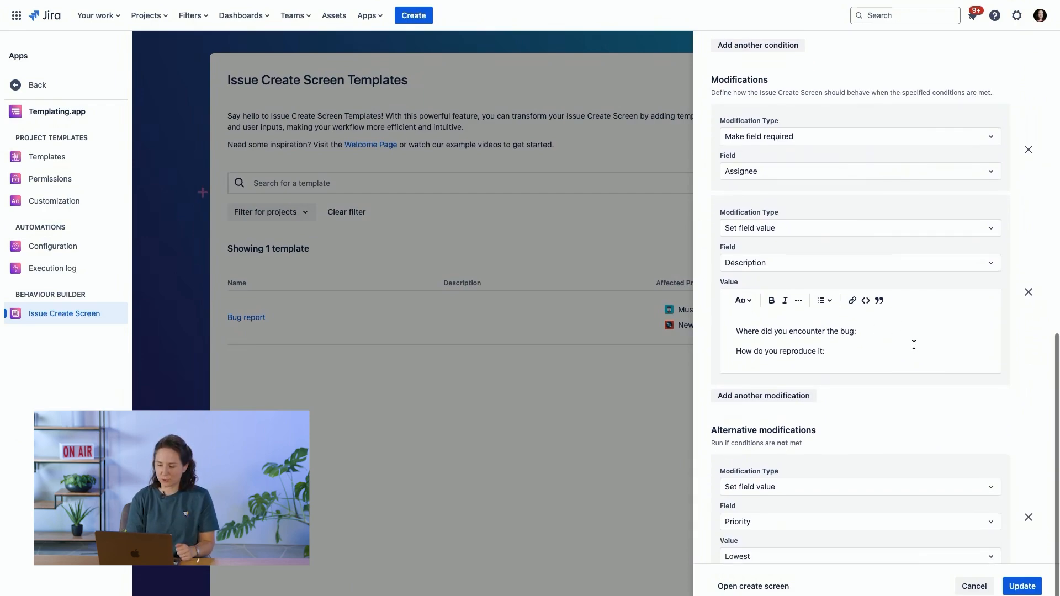
scroll("down", 3)
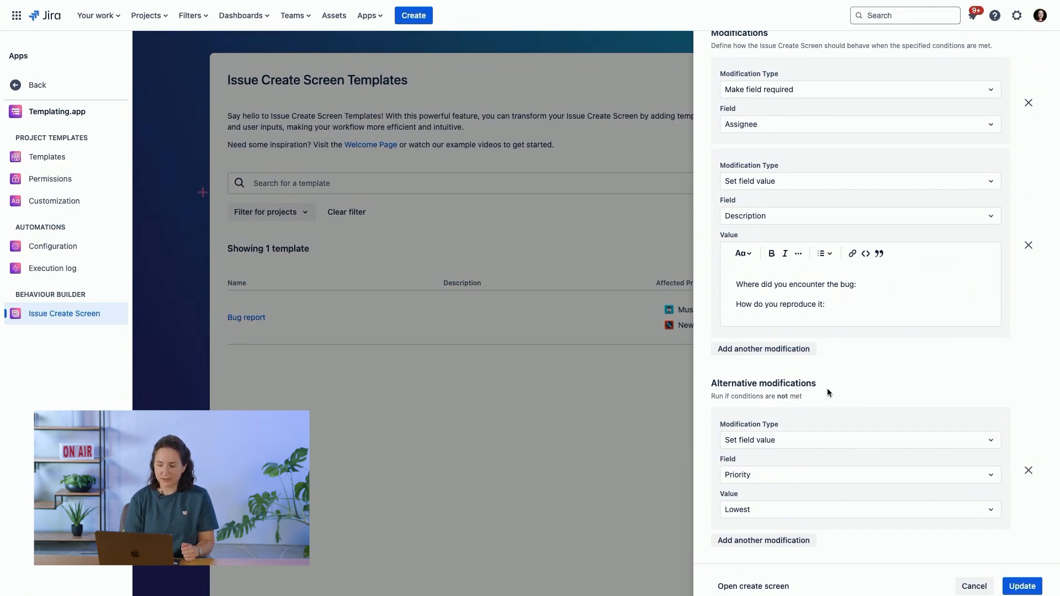
mouse_move(853, 396)
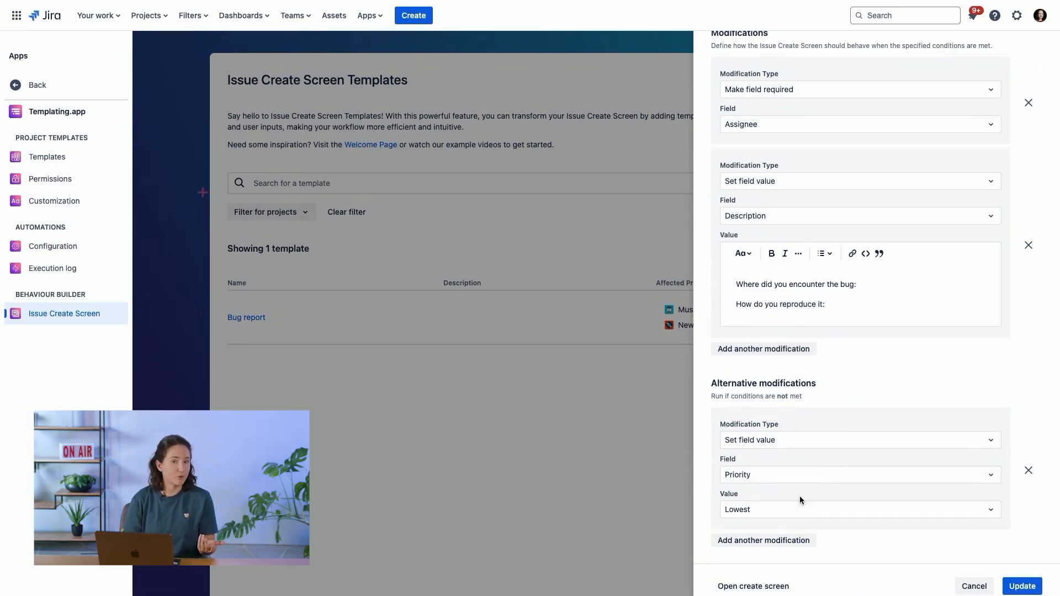
mouse_move(894, 508)
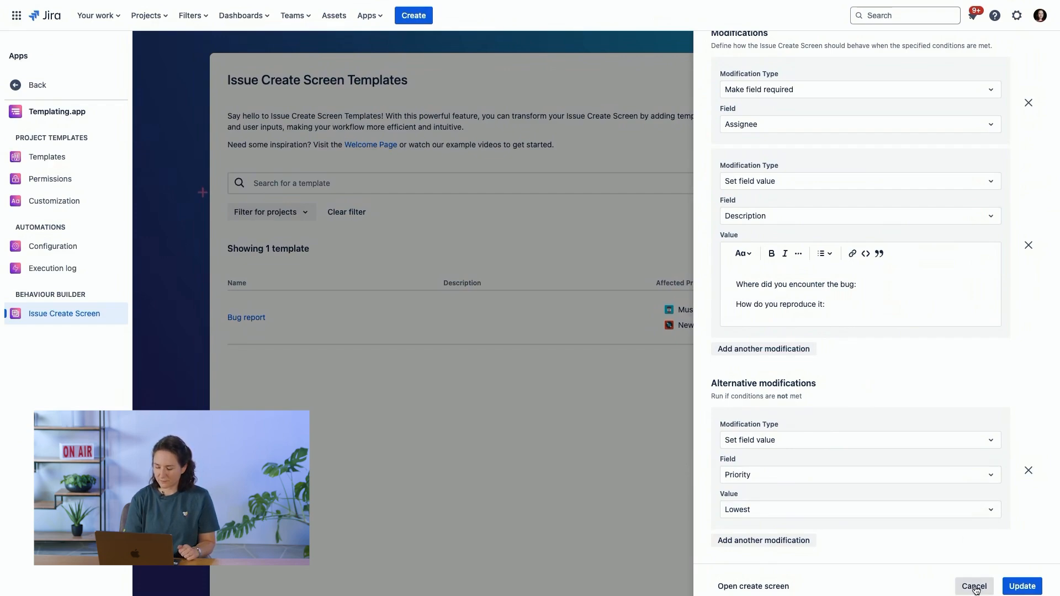
left_click(976, 586)
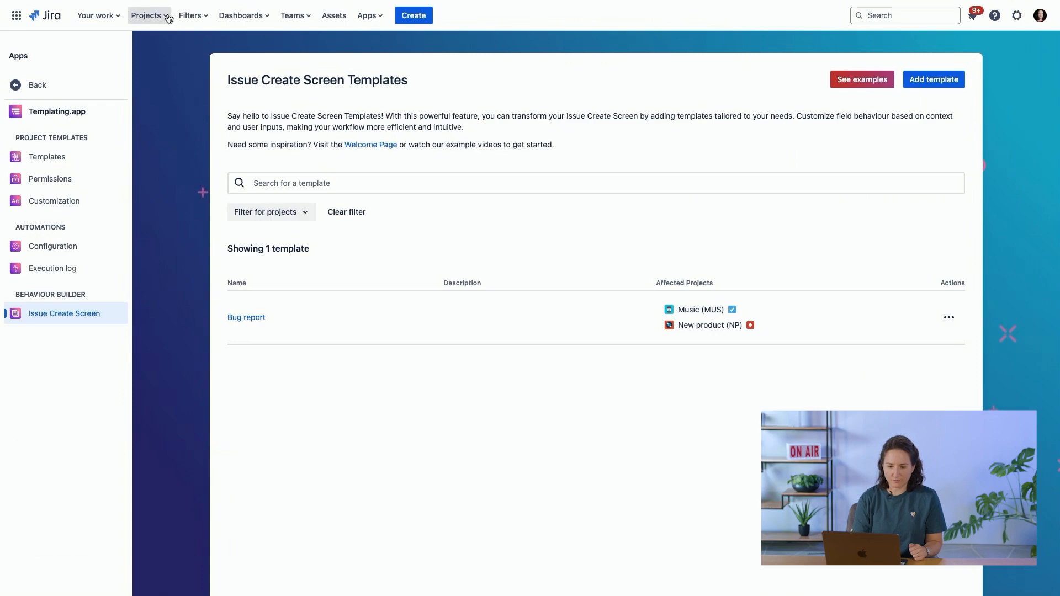
- Return to the New product board and start creating a new issue
left_click(146, 15)
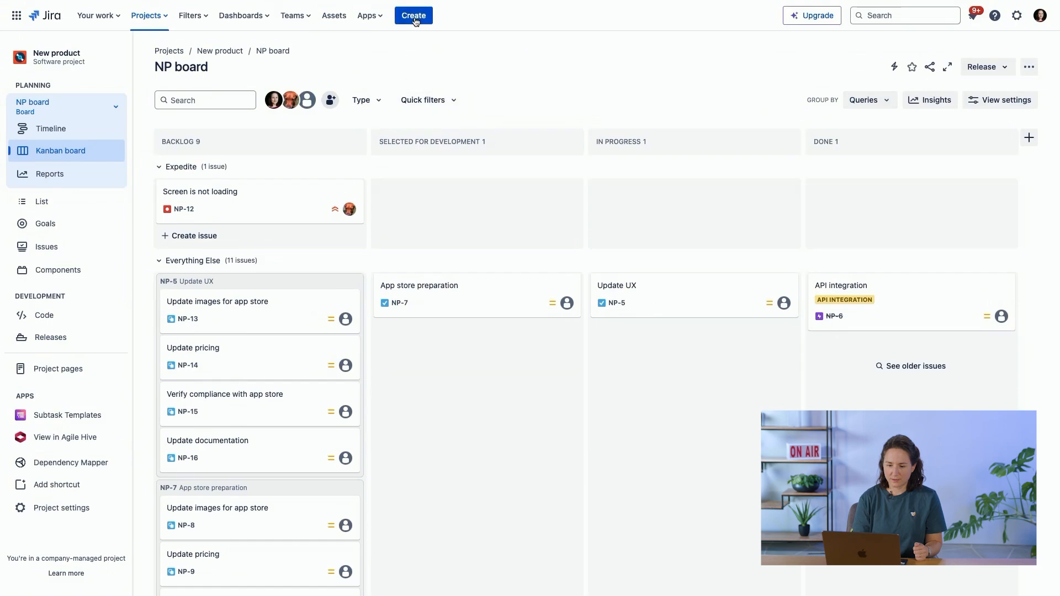
left_click(413, 15)
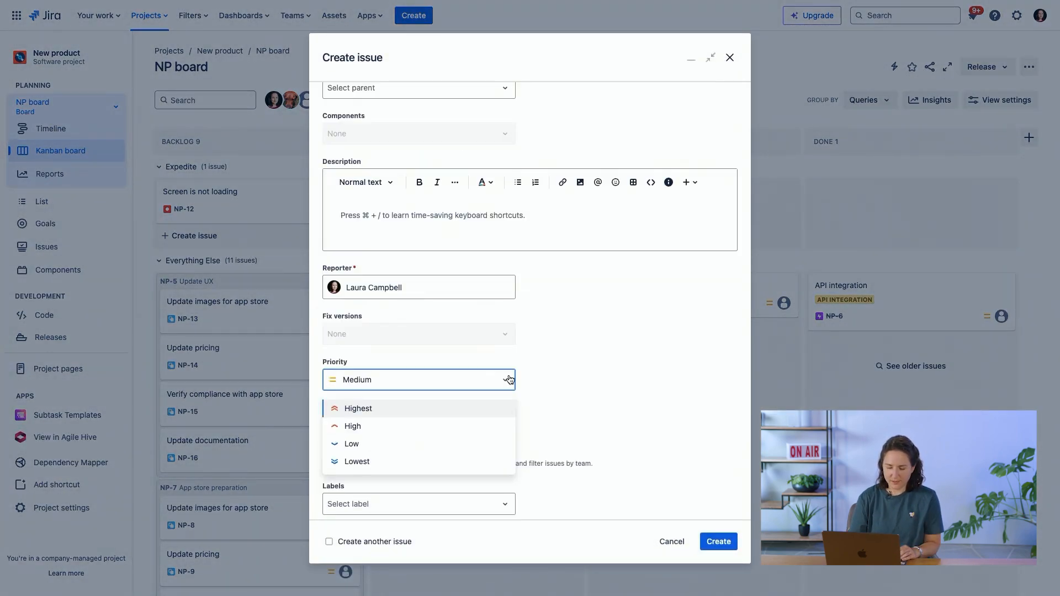
- Submit 'Login is not working' with Highest priority, prefilled reproduction questions and yourself as assignee
left_click(358, 408)
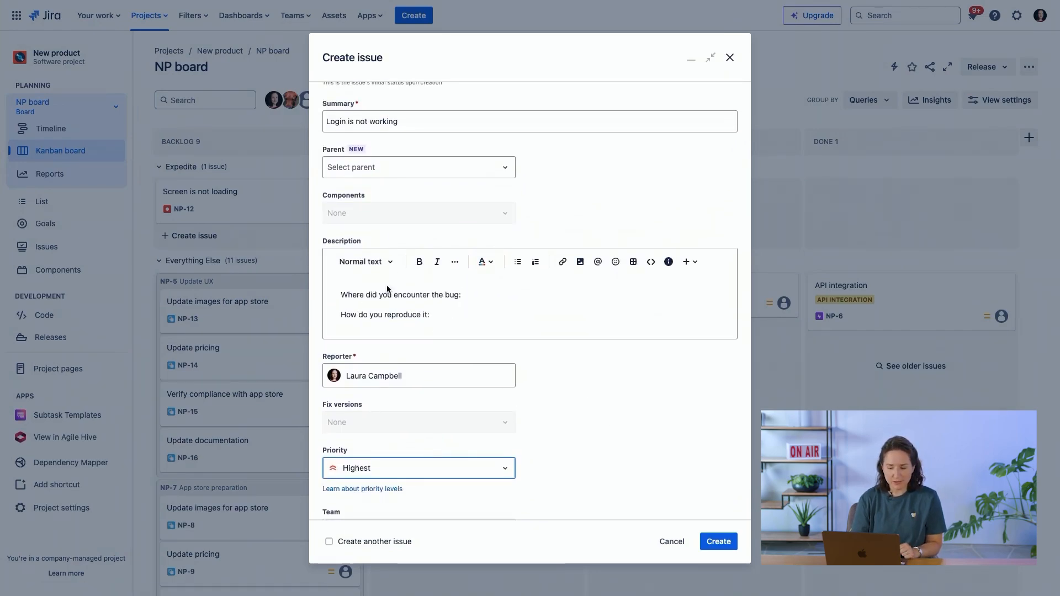
scroll("down", 3)
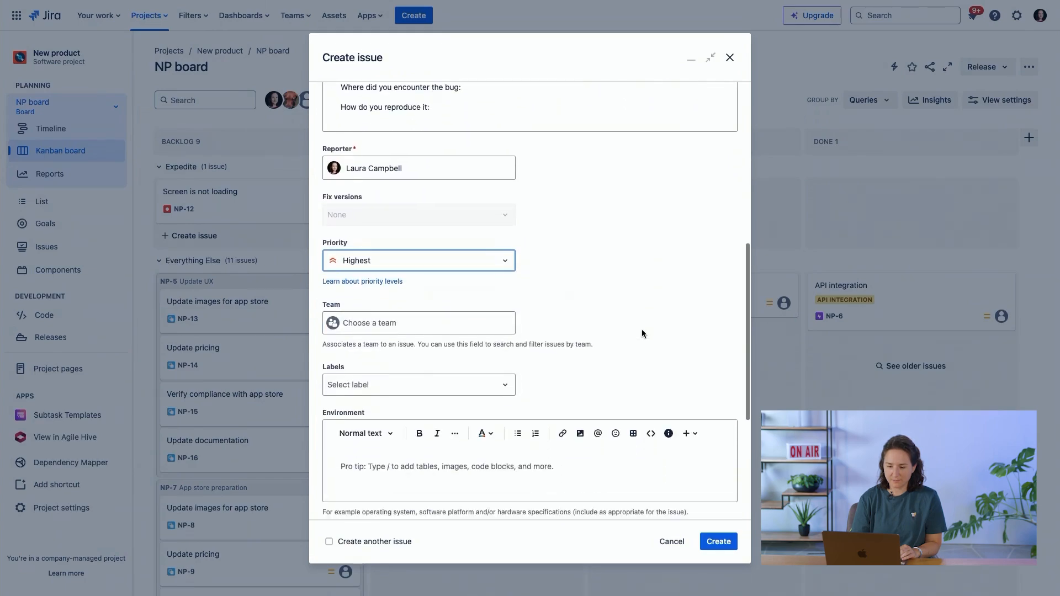
scroll("down", 3)
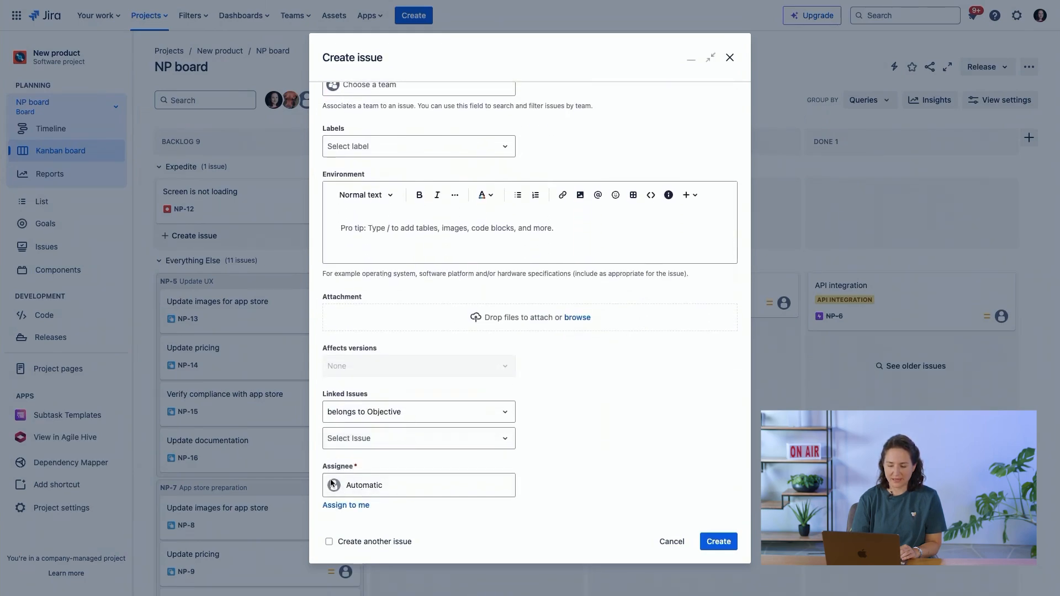
left_click(346, 506)
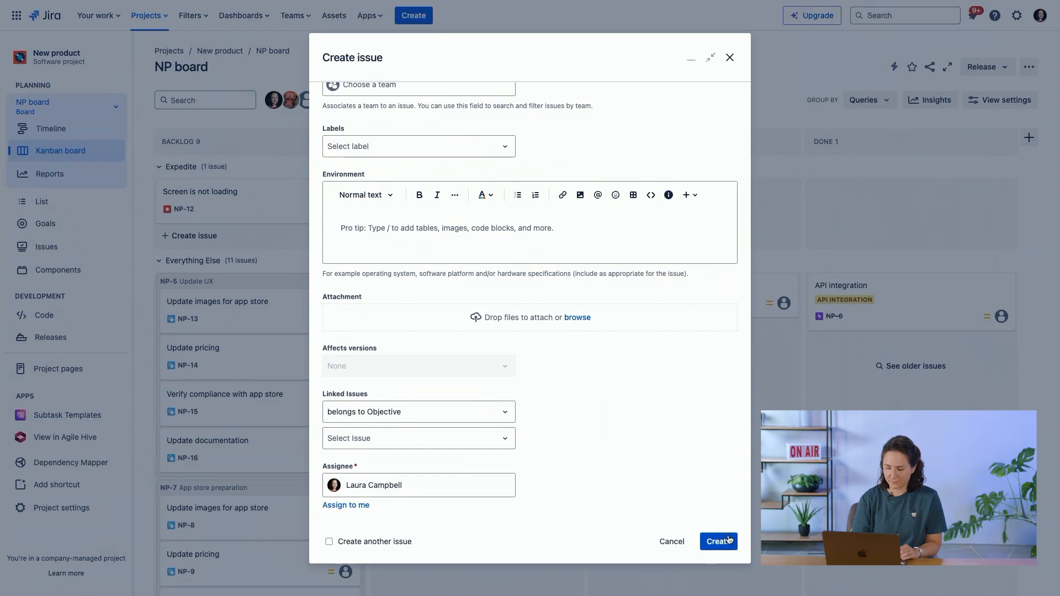
left_click(719, 541)
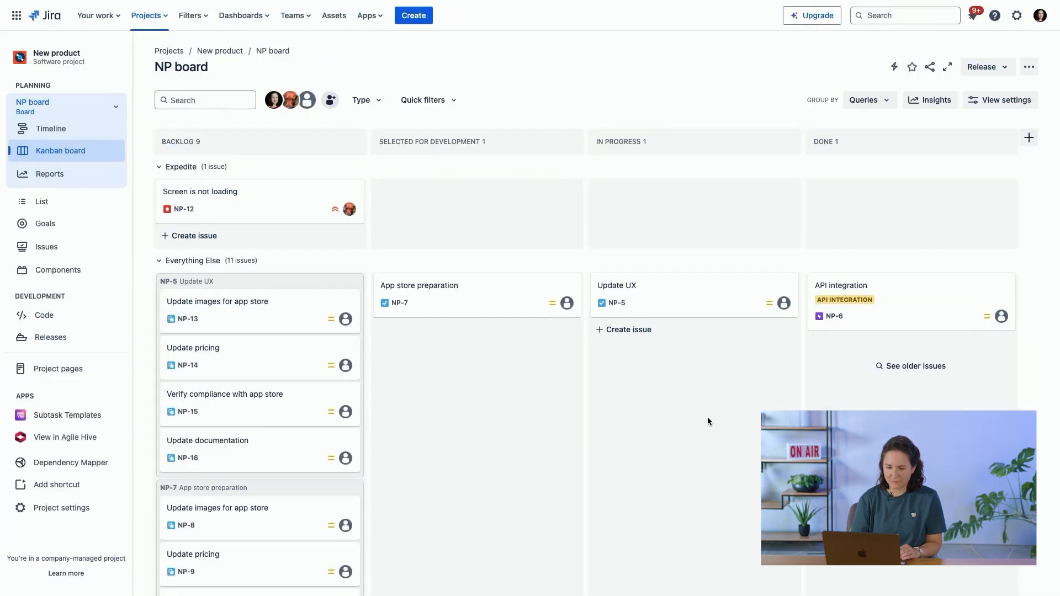